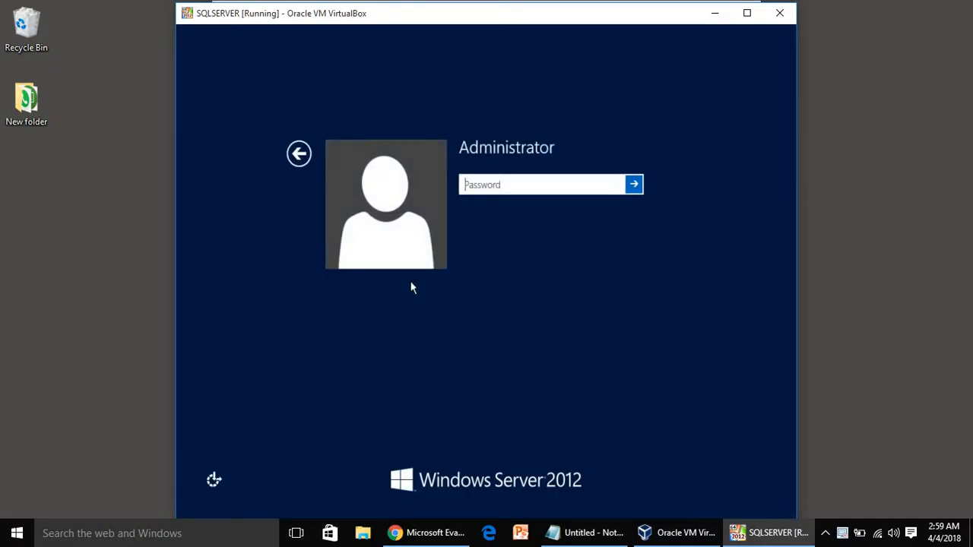
Sign in to SQLSERVER as Administrator with the password
text(password)
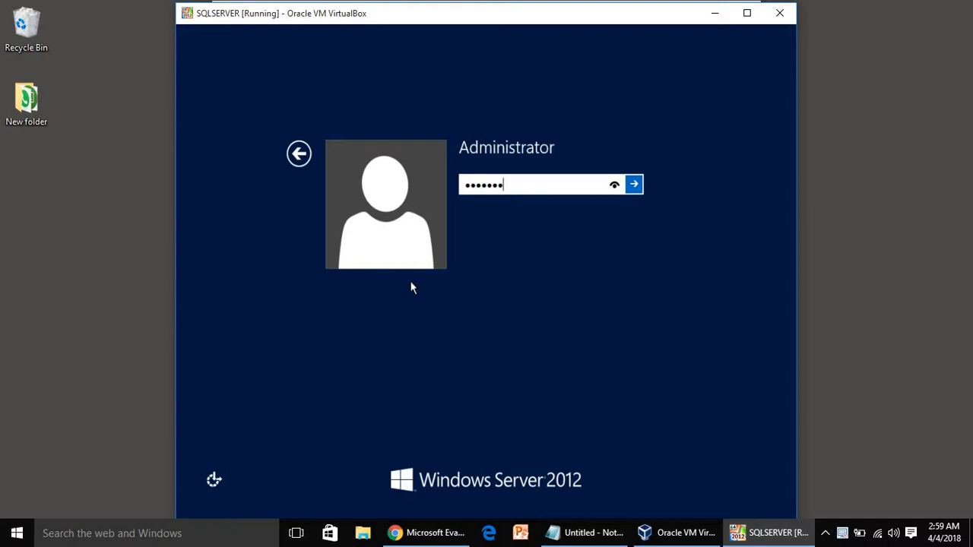
click(634, 184)
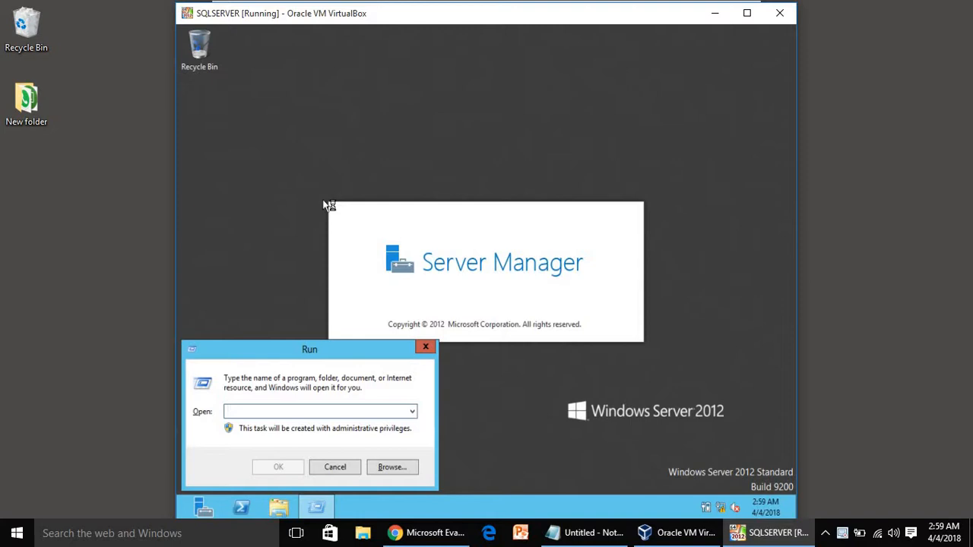
Run sysprep.exe on SQLSERVER with Generalize ticked and Reboot as the shutdown option
text(sys)
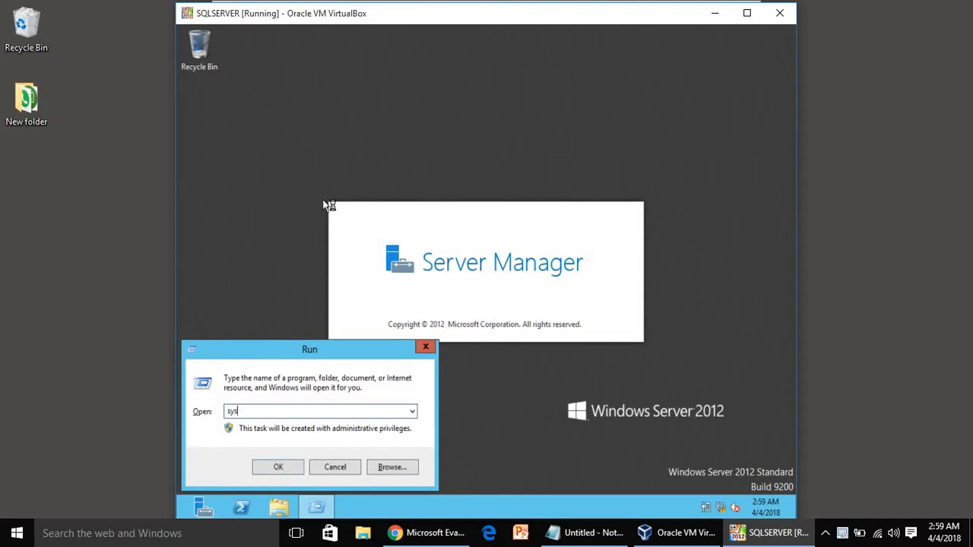
text(prep)
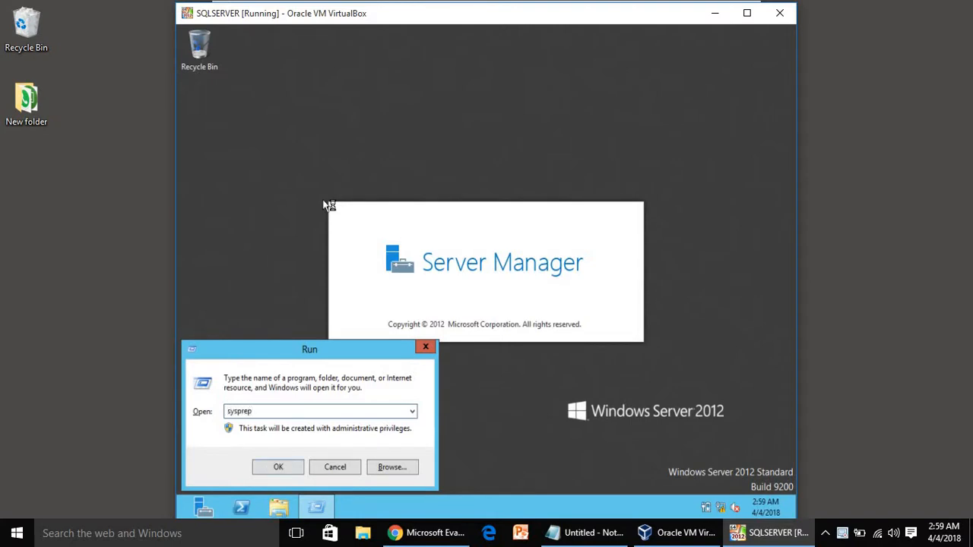
click(277, 467)
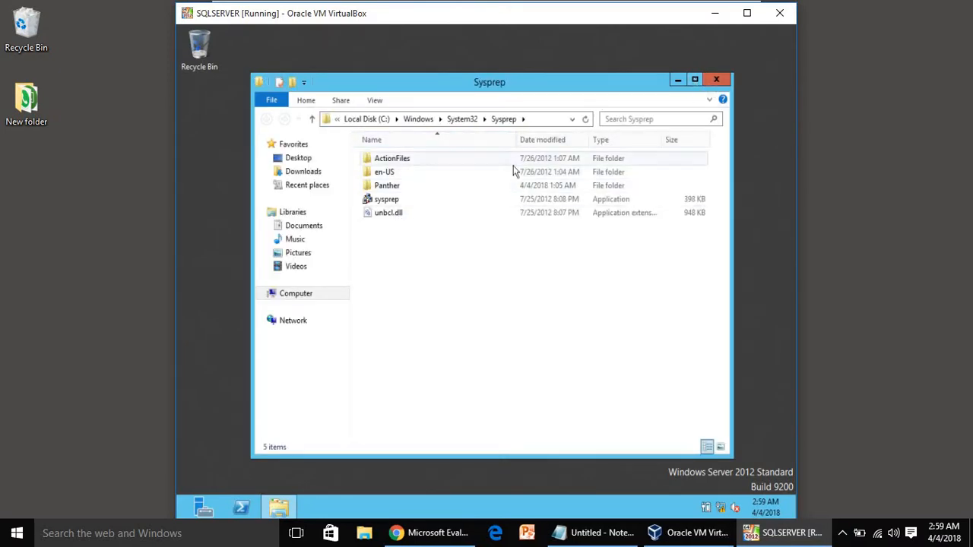
mouse_move(393, 204)
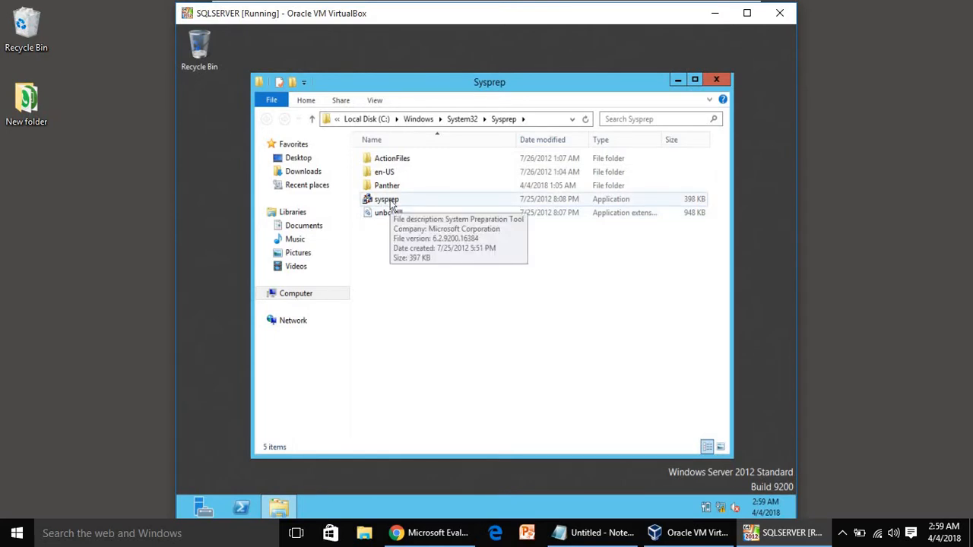
double_click(386, 199)
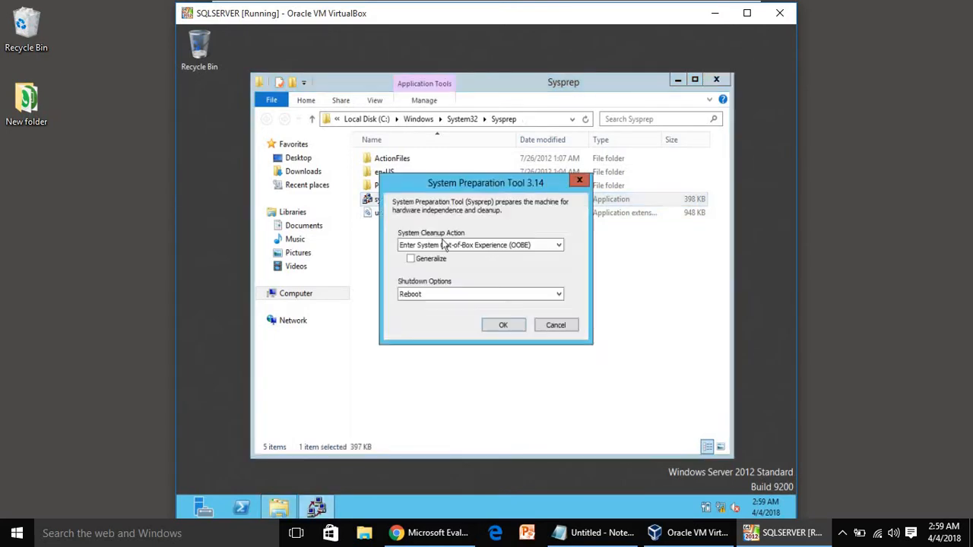
mouse_move(407, 272)
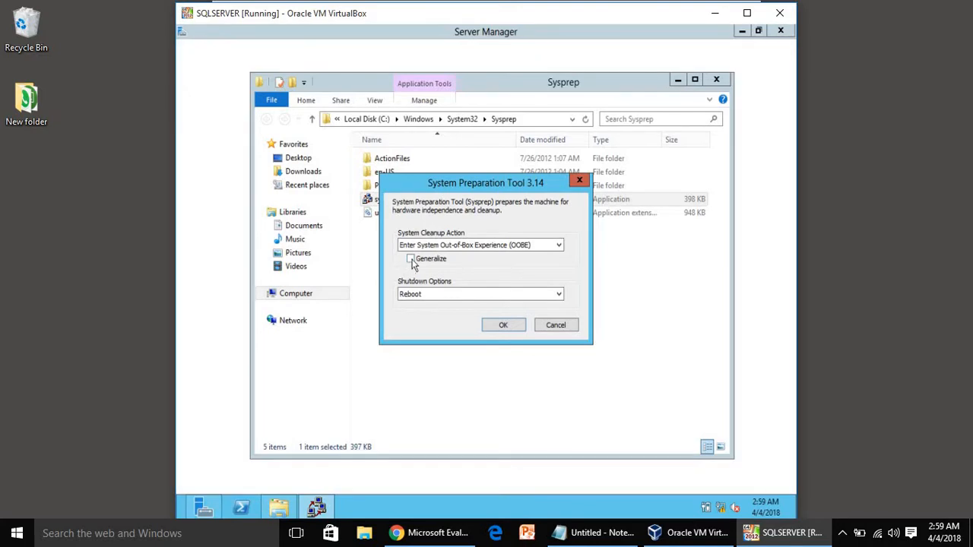
click(411, 258)
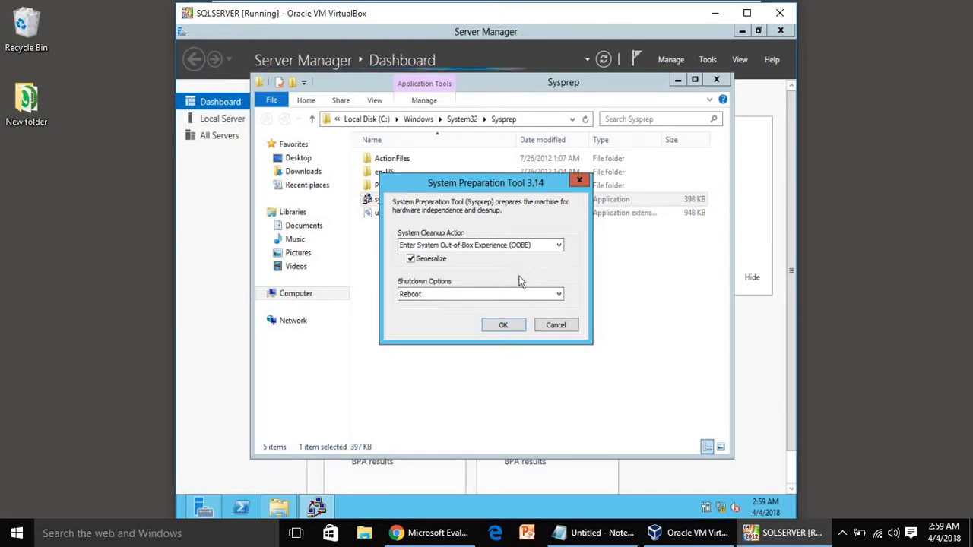
mouse_move(504, 325)
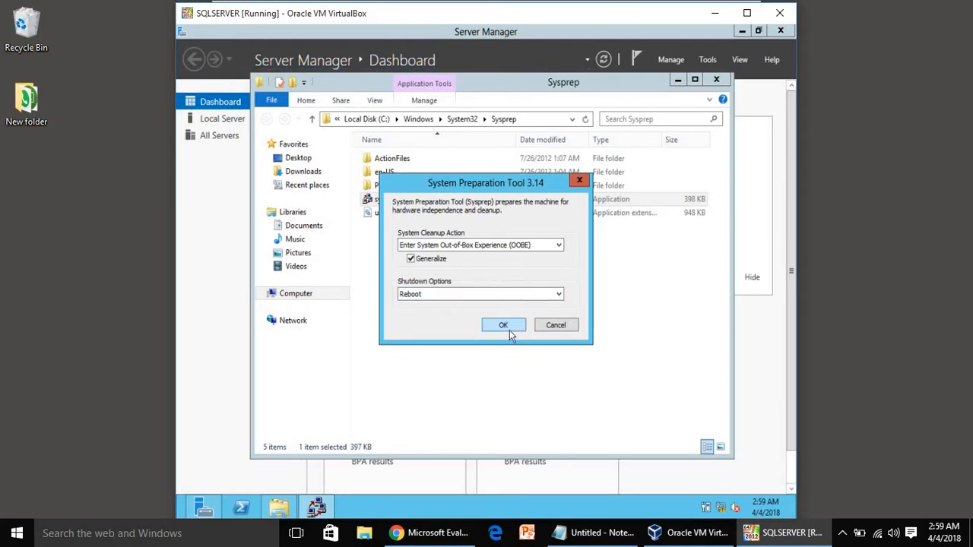
click(503, 324)
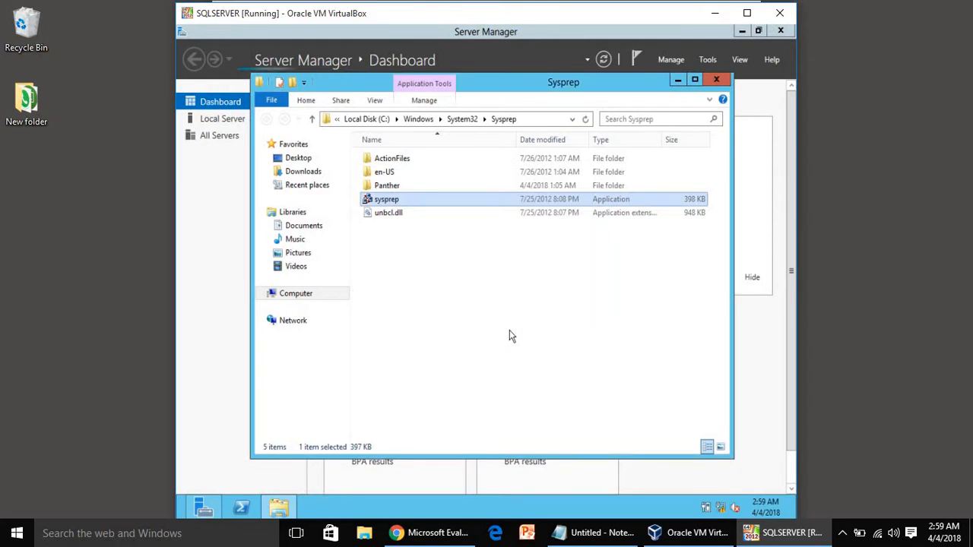
Let Sysprep generalize SQLSERVER and bring the VirtualBox Manager window forward
double_click(386, 198)
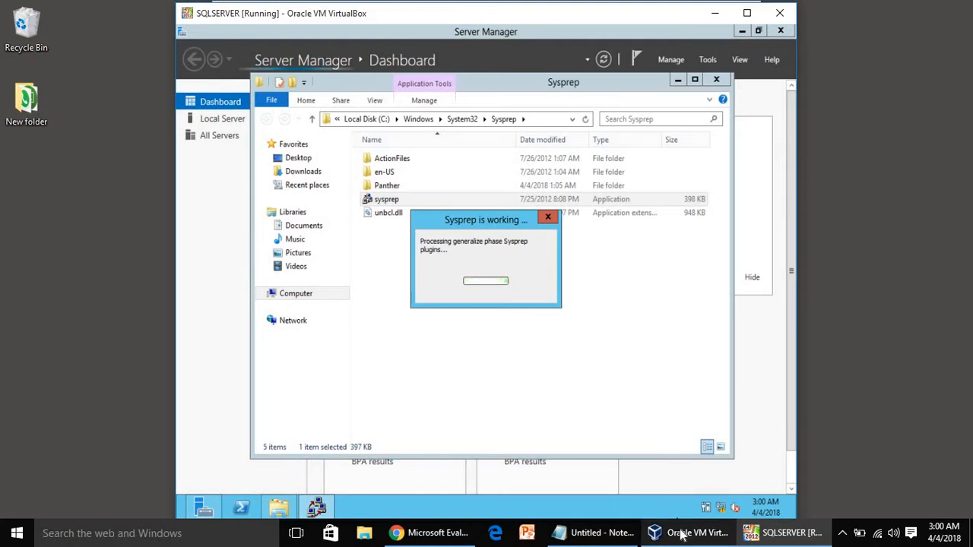
click(696, 533)
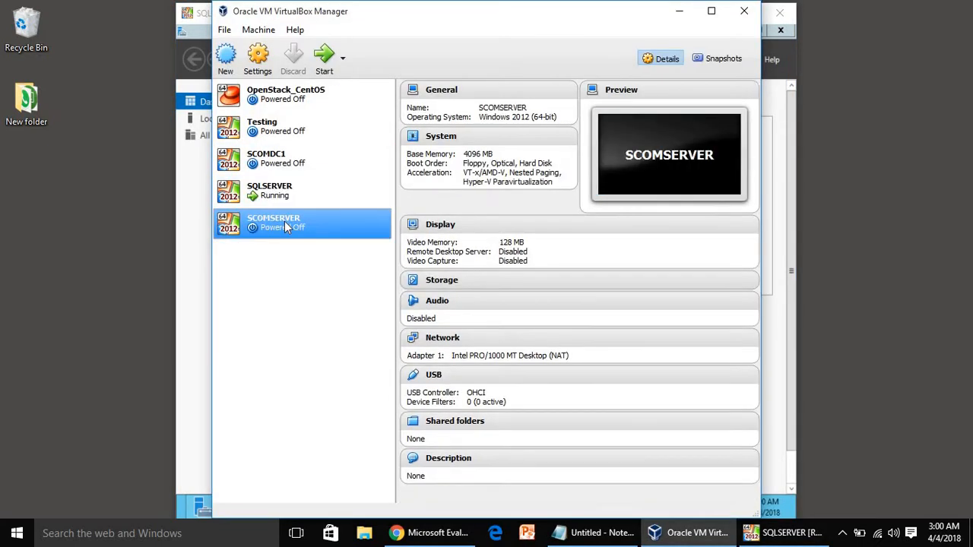
mouse_move(326, 57)
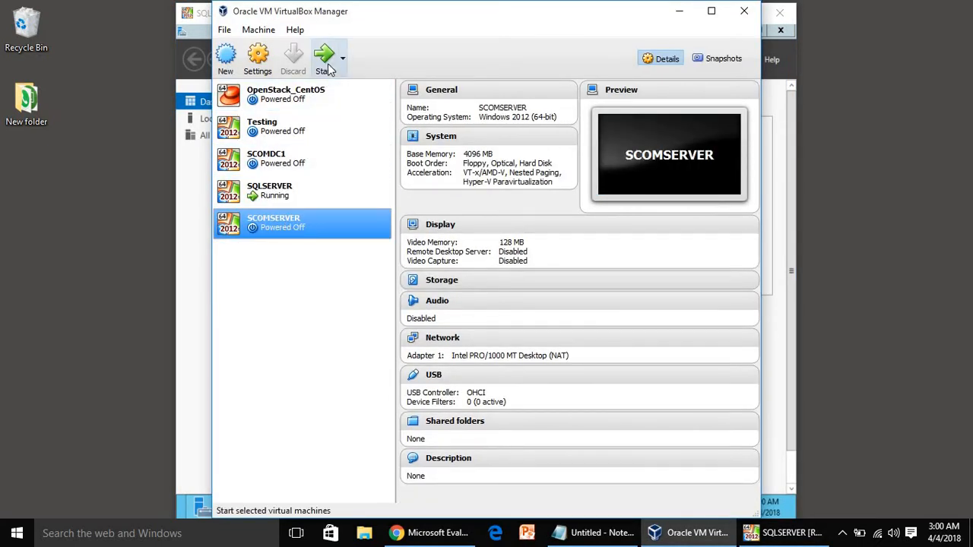
Start SCOMSERVER, suppress the scale-mode notice, and dismiss the keyboard-capture notice
click(324, 58)
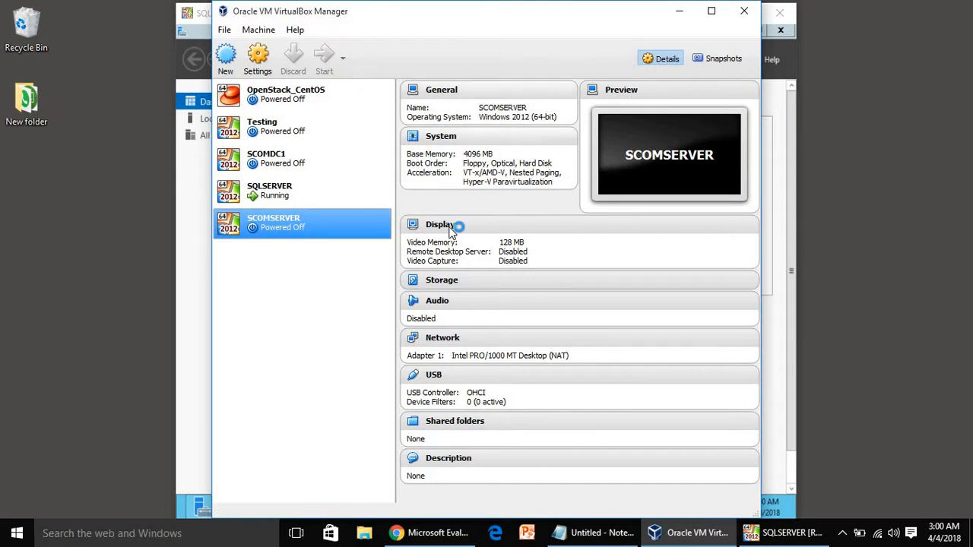
mouse_move(507, 279)
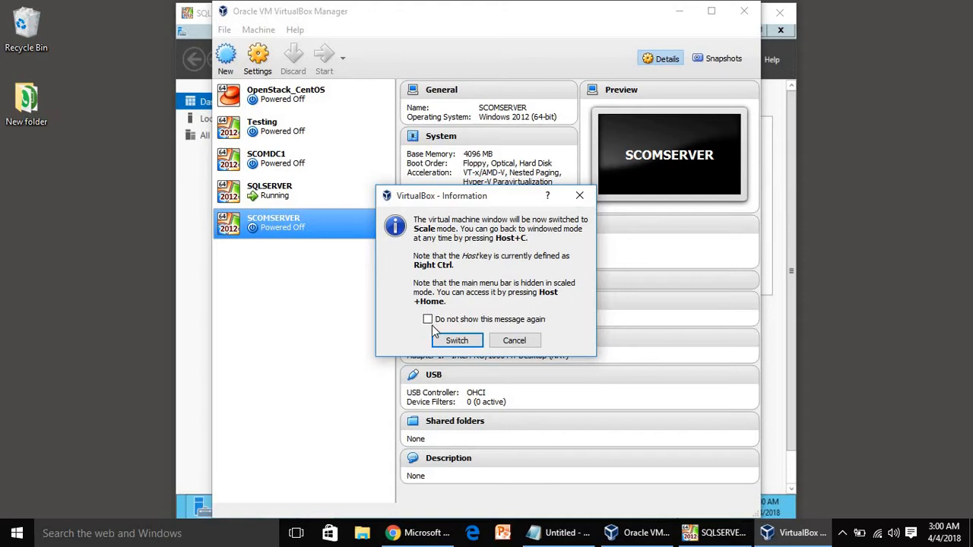
click(428, 318)
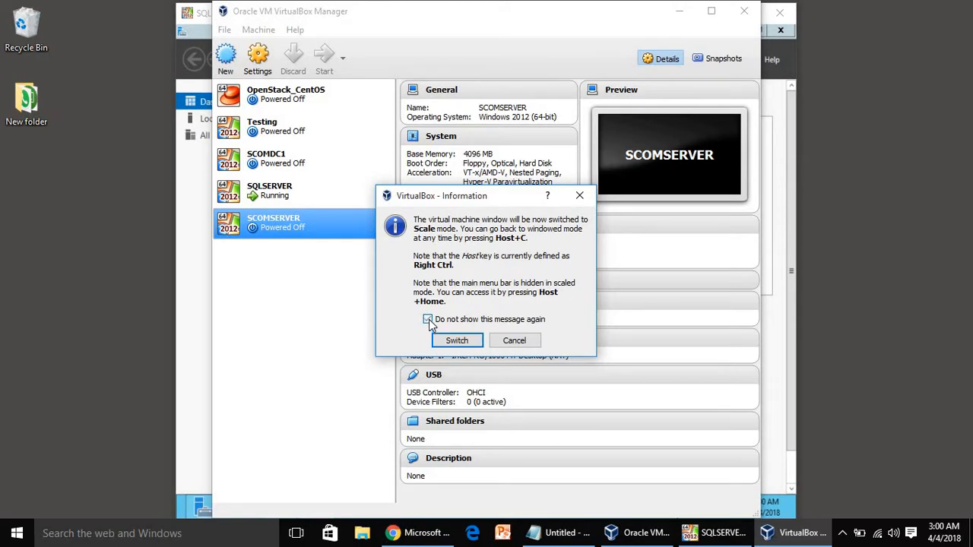
click(456, 340)
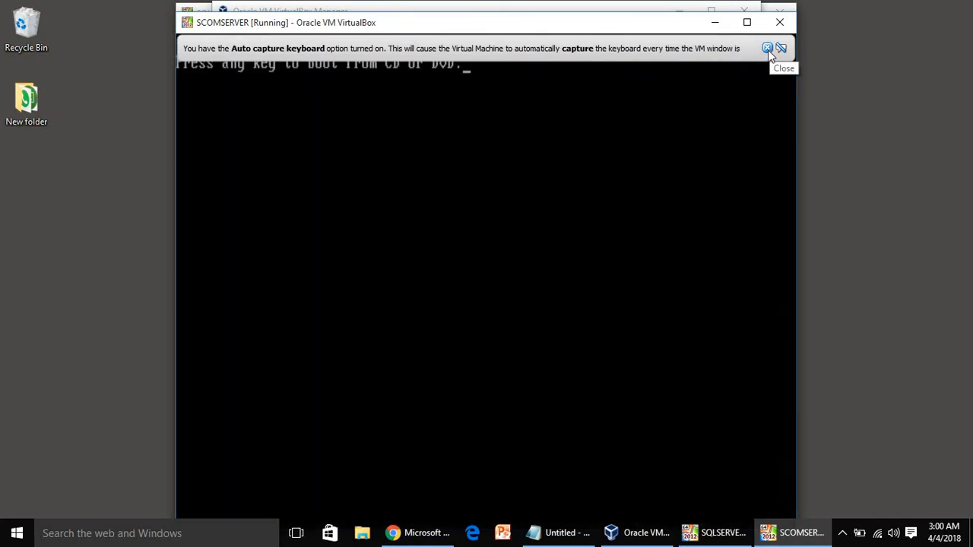
click(715, 22)
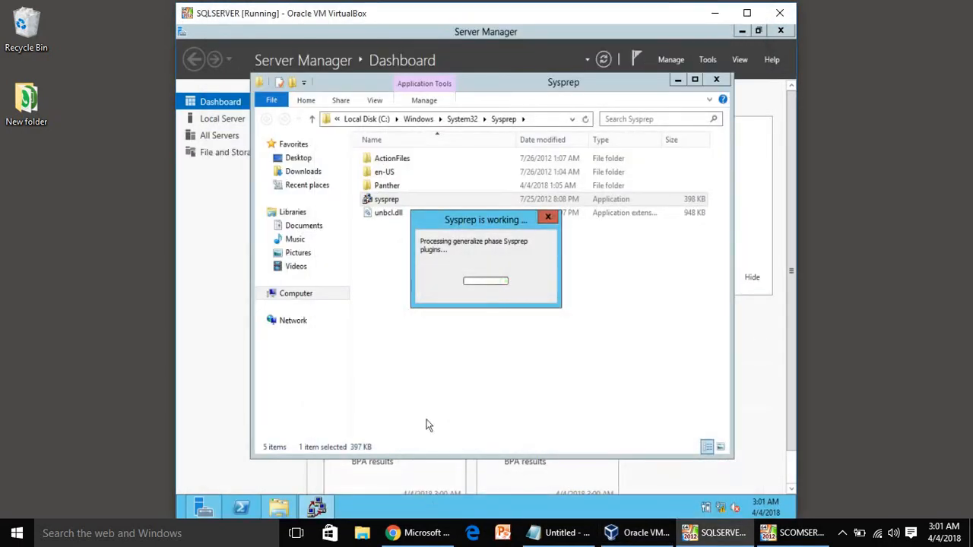
mouse_move(471, 364)
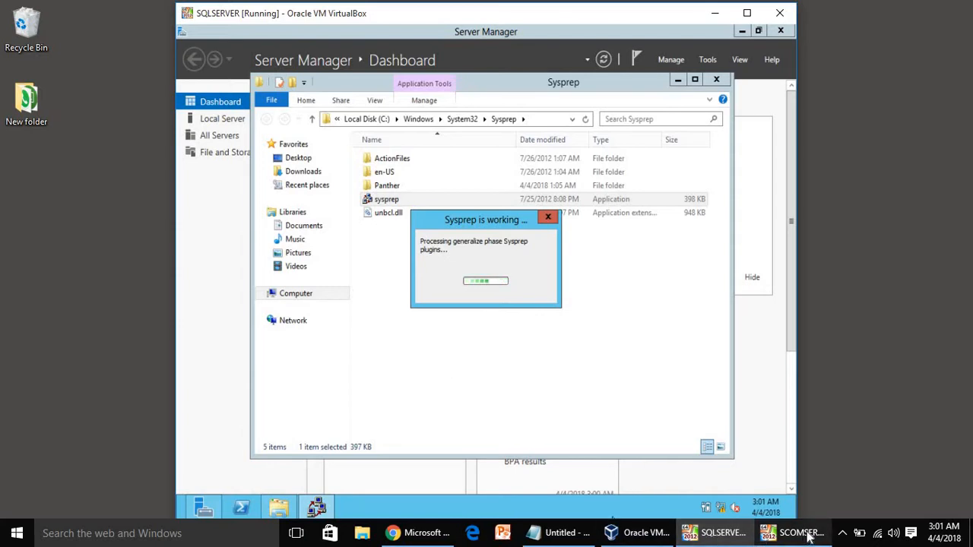
Switch between SQLSERVER and SCOMSERVER windows while Sysprep runs and SCOMSERVER boots
click(796, 532)
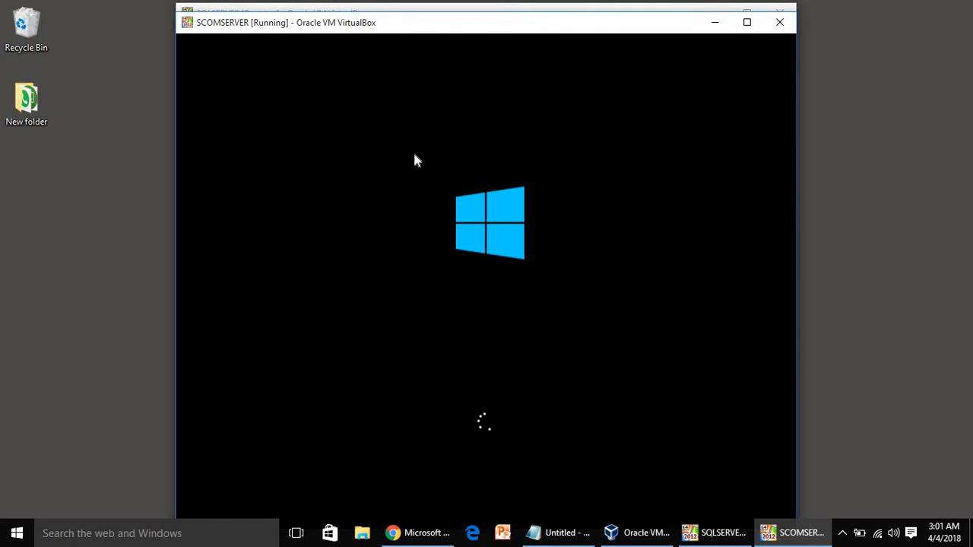
mouse_move(715, 41)
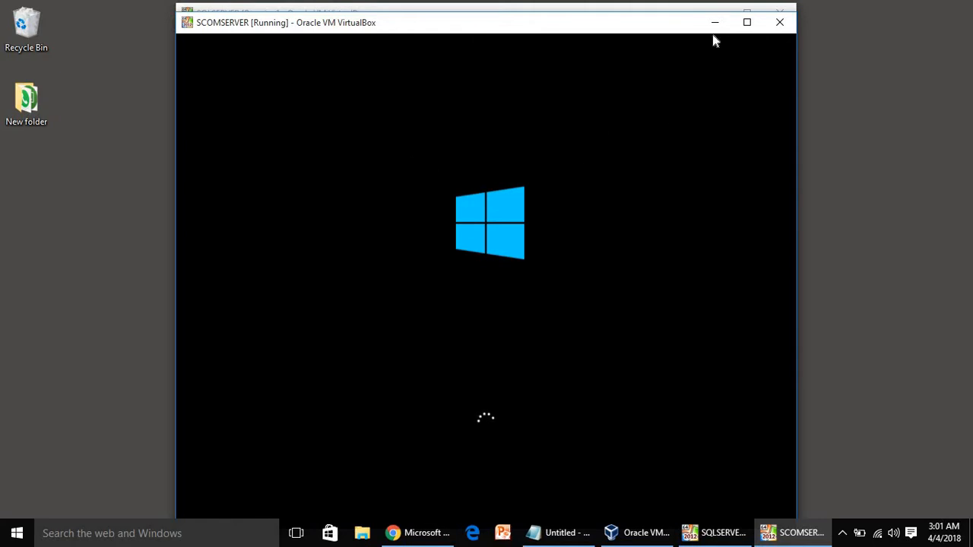
click(715, 532)
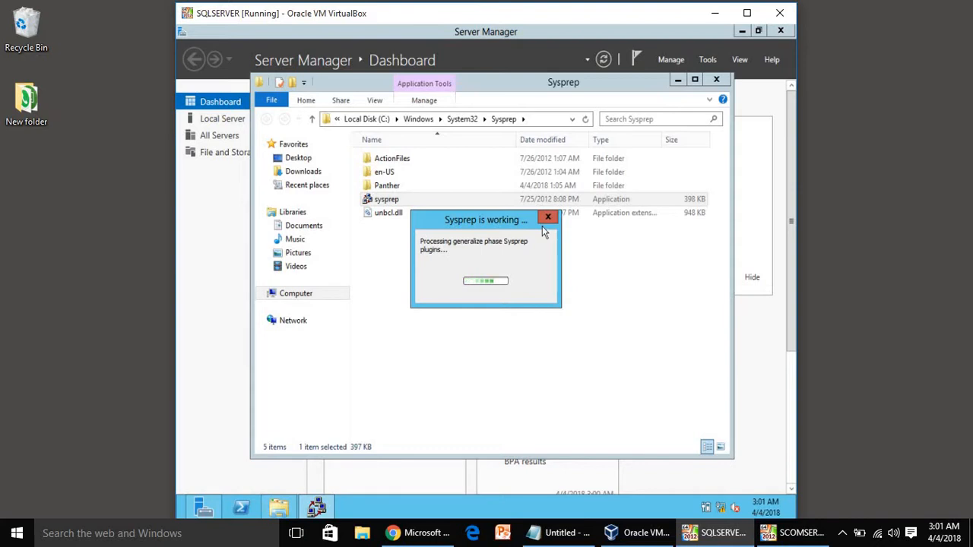
mouse_move(530, 269)
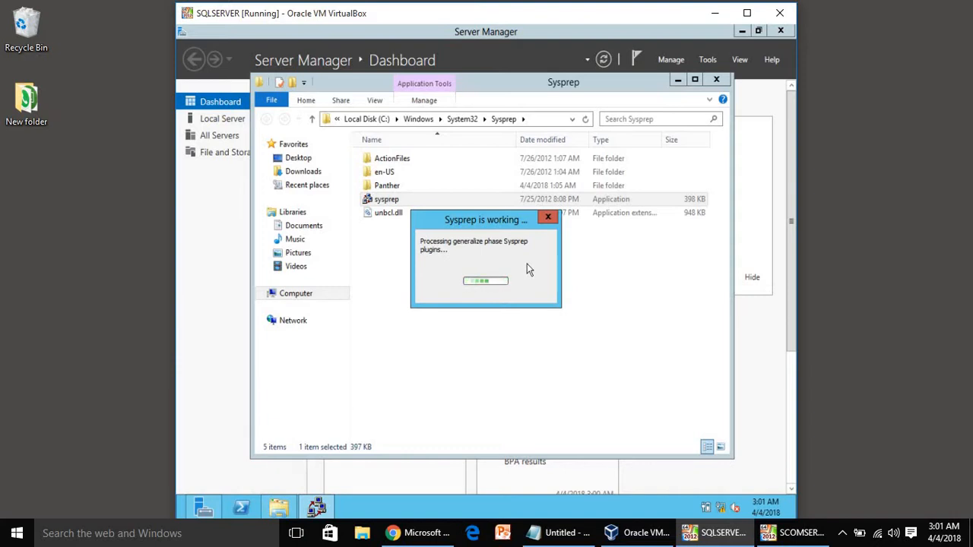
mouse_move(692, 508)
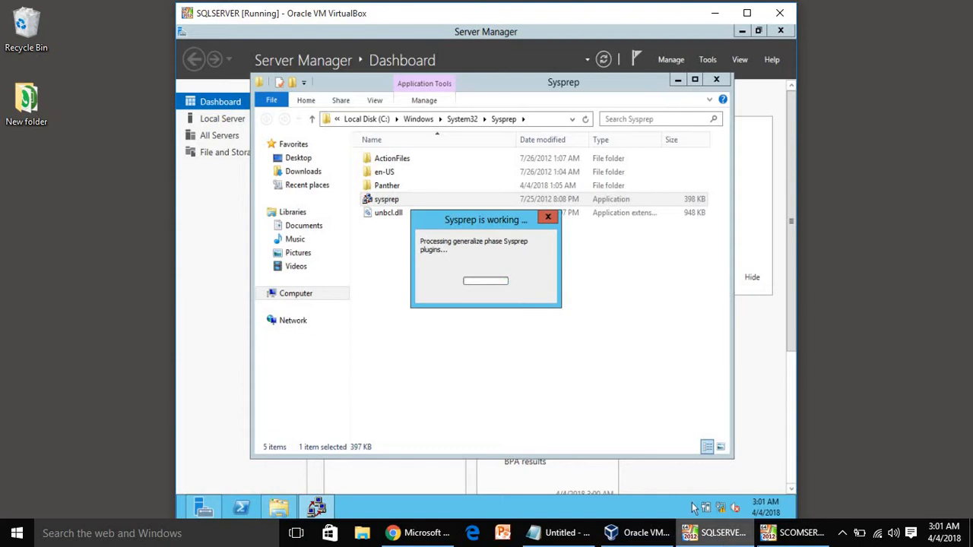
click(791, 532)
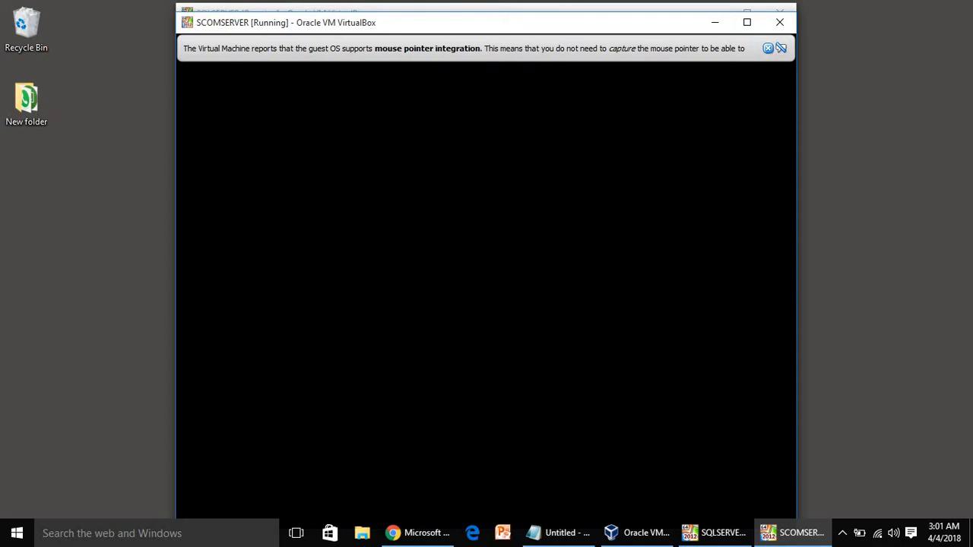
click(721, 532)
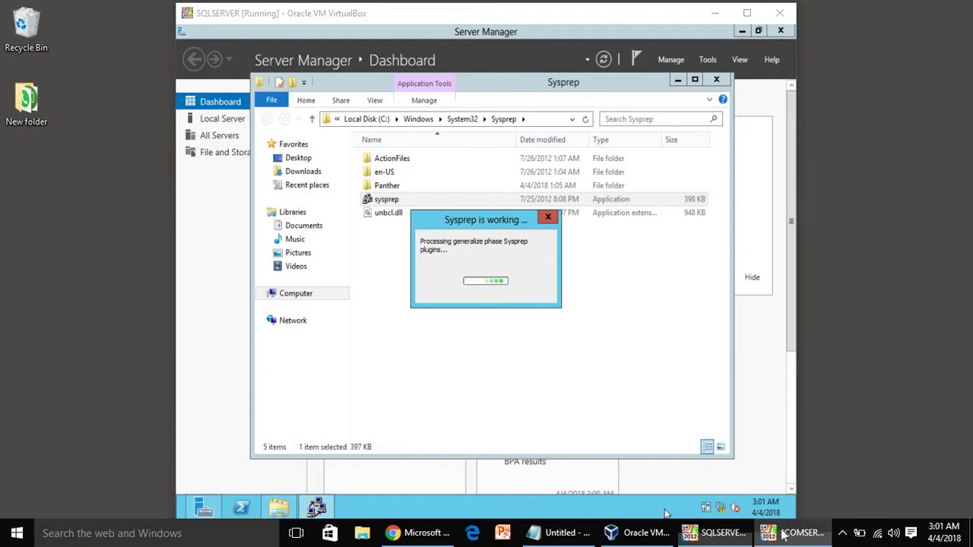
click(794, 532)
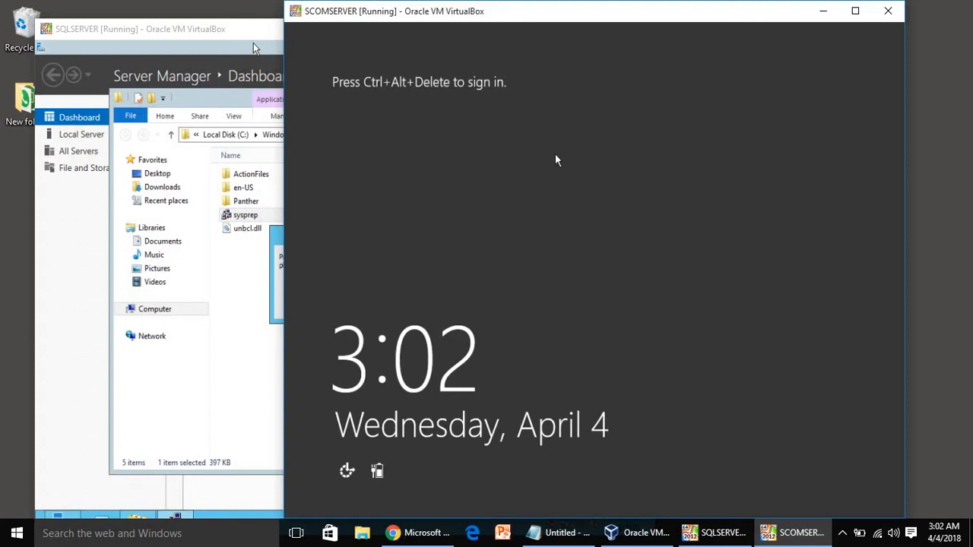
Sign in to SCOMSERVER as Administrator via Ctrl+Alt+Del
key(ctrl+alt+delete)
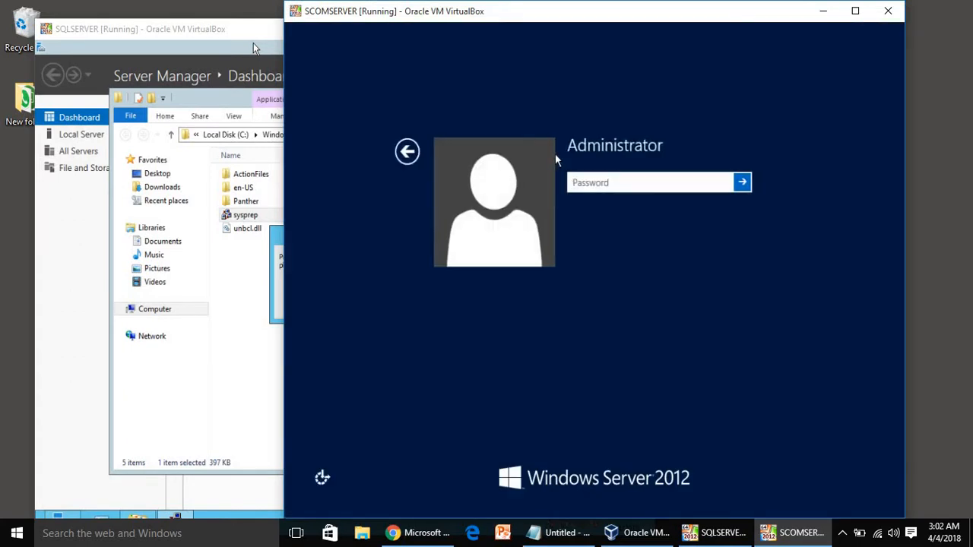
text(••)
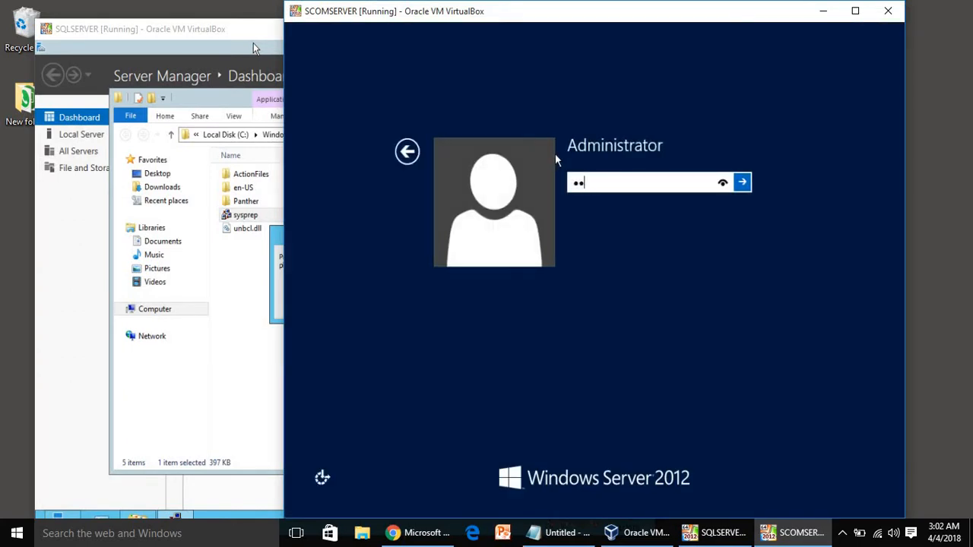
click(741, 182)
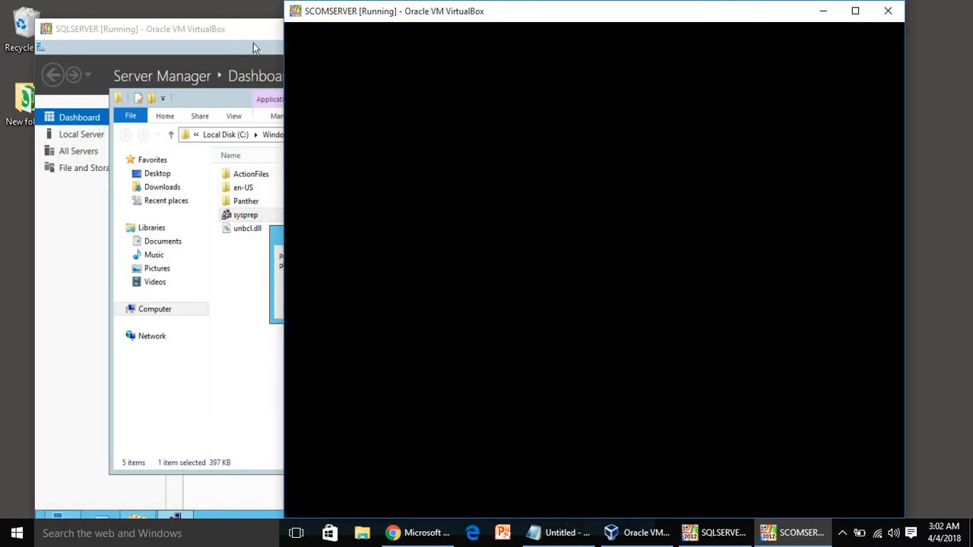
mouse_move(453, 232)
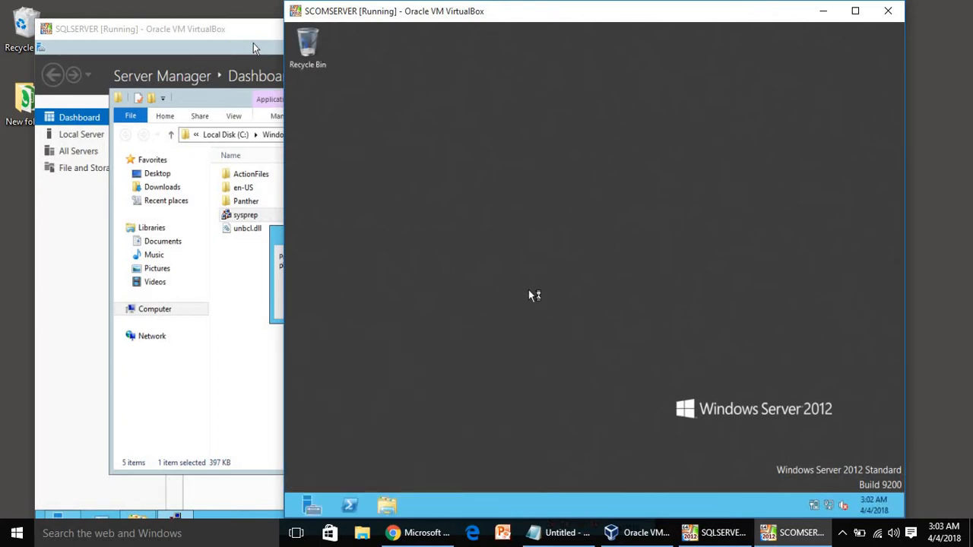
Run sysprep.exe on SCOMSERVER with Generalize enabled, then return to SQLSERVER
double_click(245, 214)
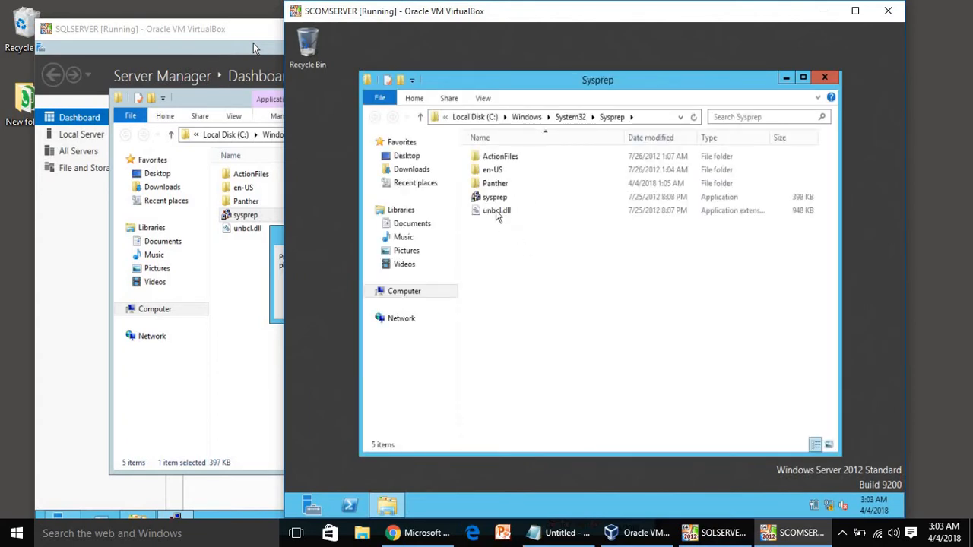
double_click(494, 197)
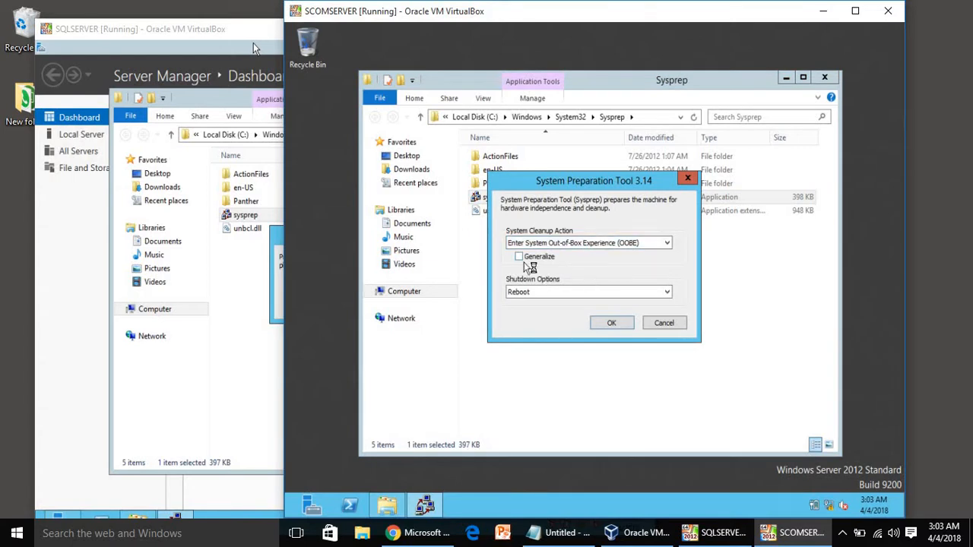
click(520, 257)
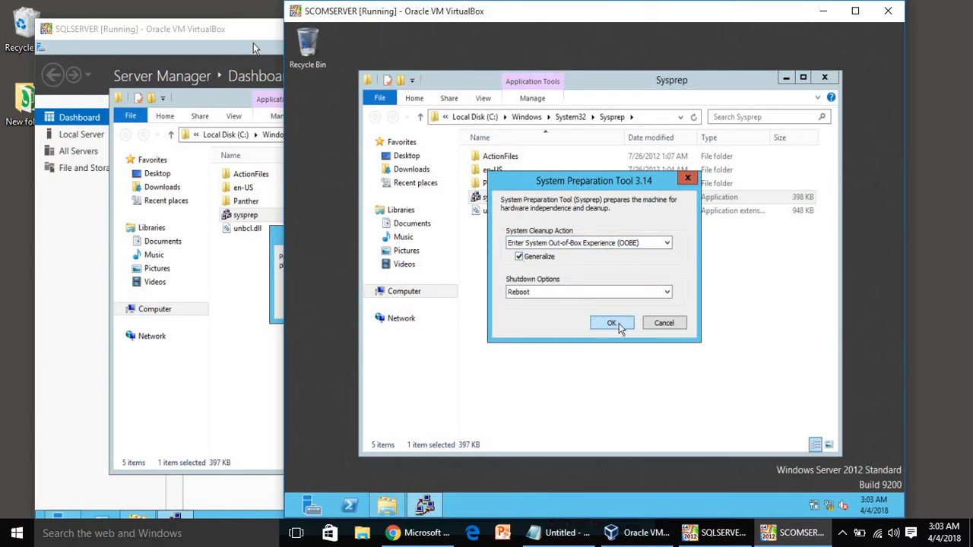
click(612, 322)
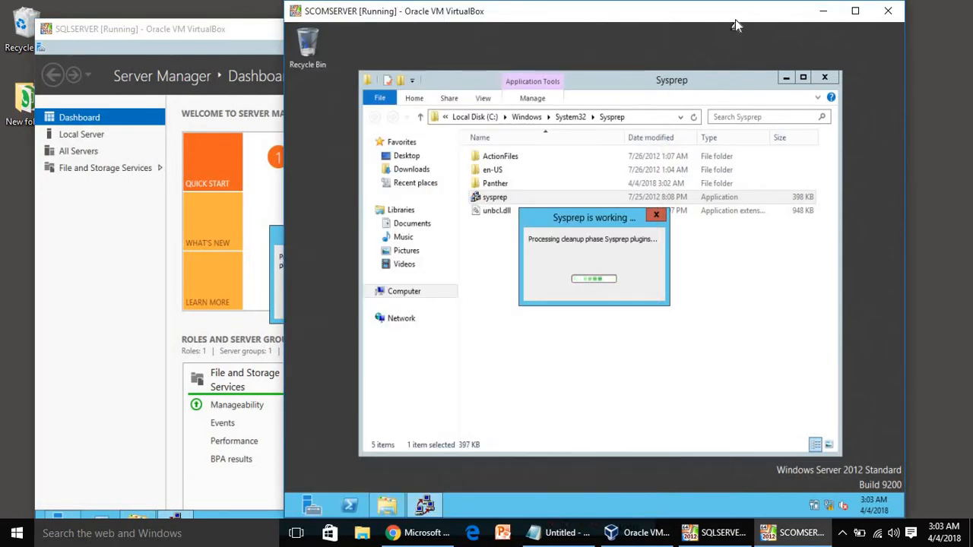
mouse_move(295, 242)
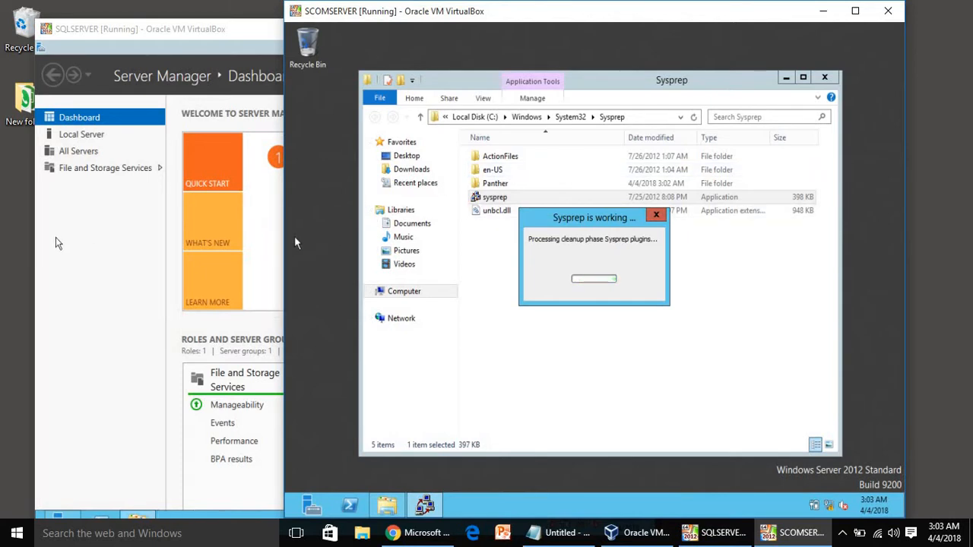
click(714, 533)
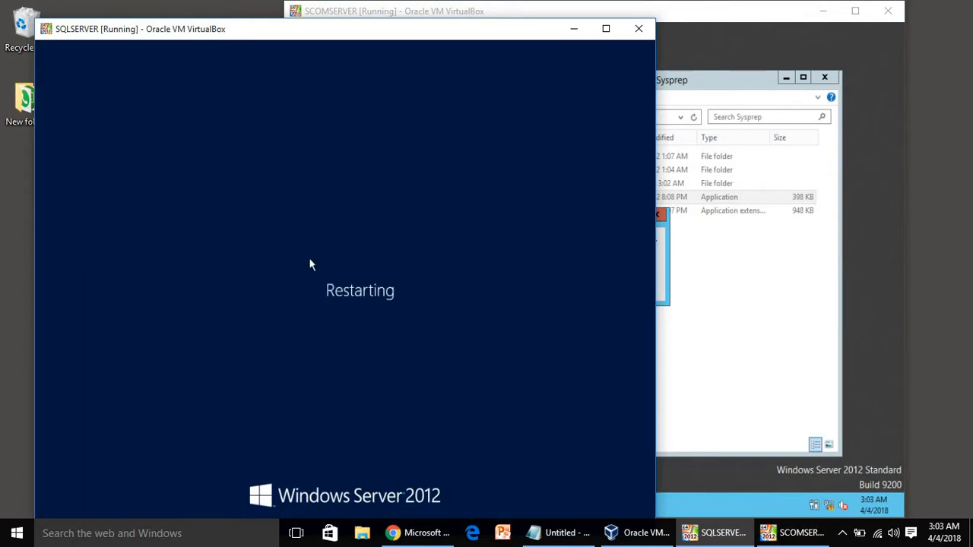
mouse_move(618, 286)
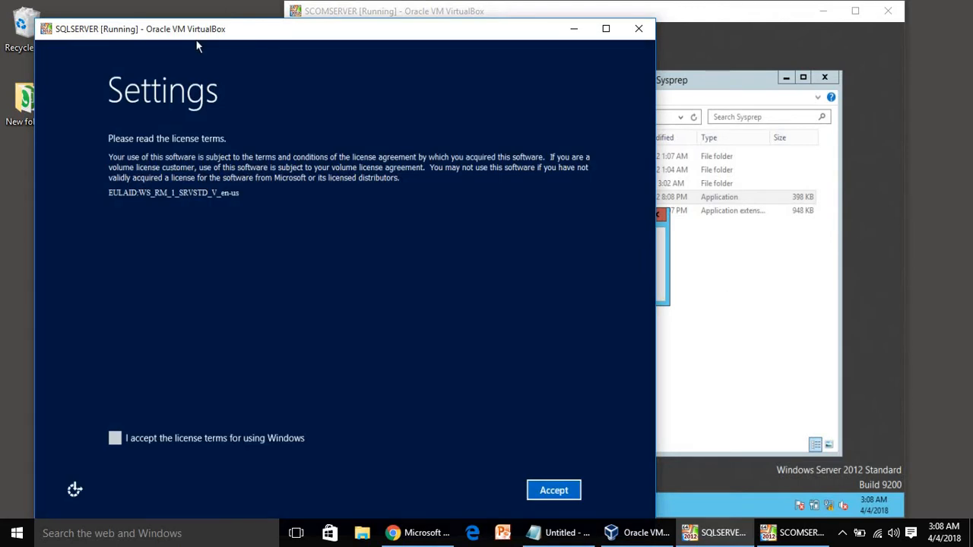
mouse_move(176, 308)
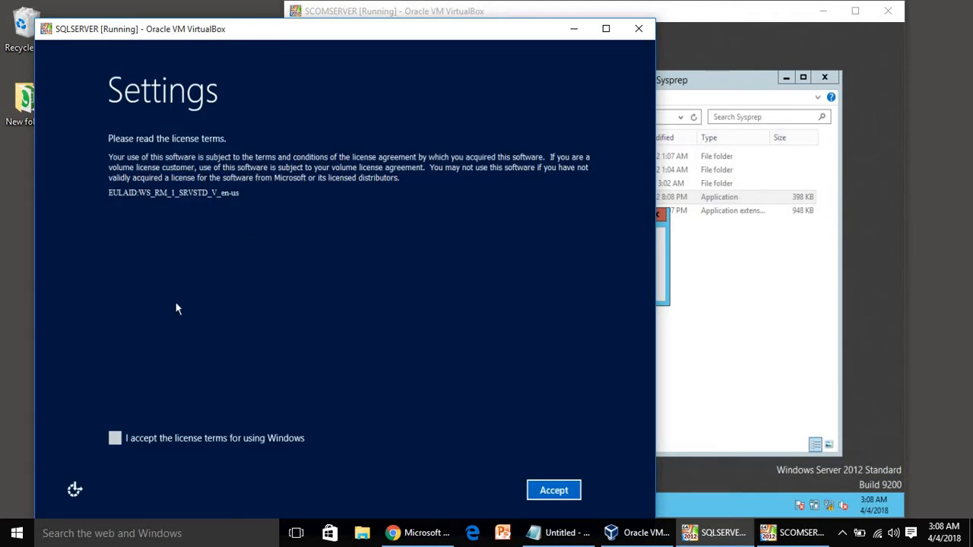
mouse_move(190, 166)
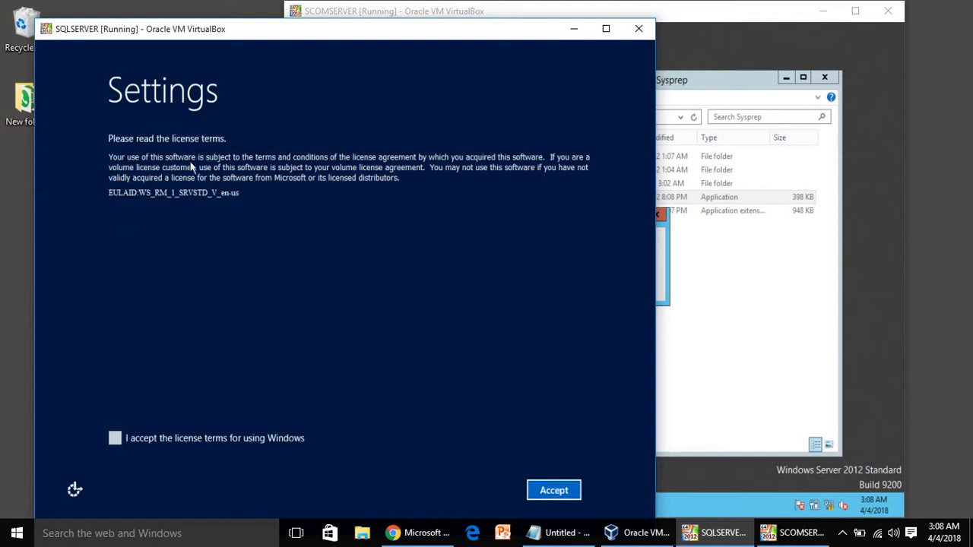
Accept the license terms and keep the United States region on SQLSERVER setup
click(114, 438)
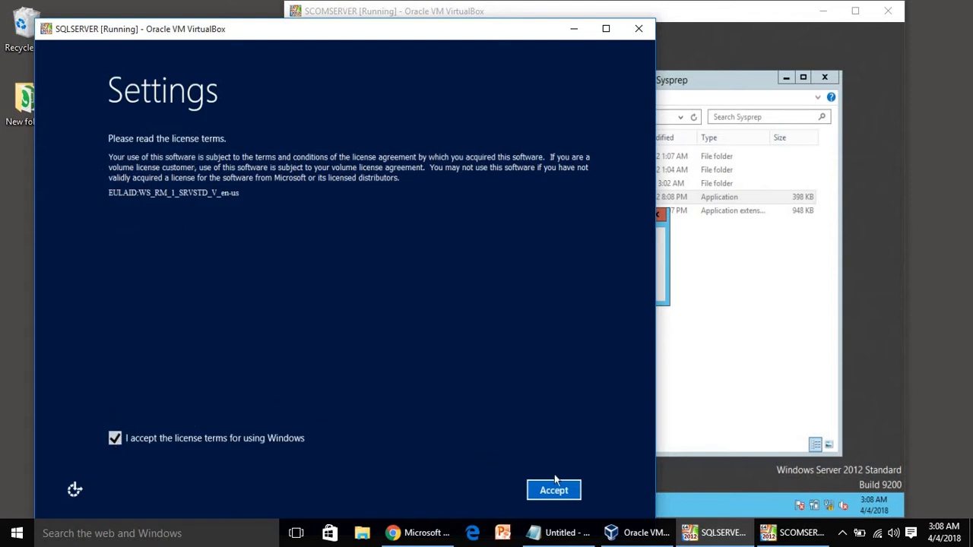
click(554, 491)
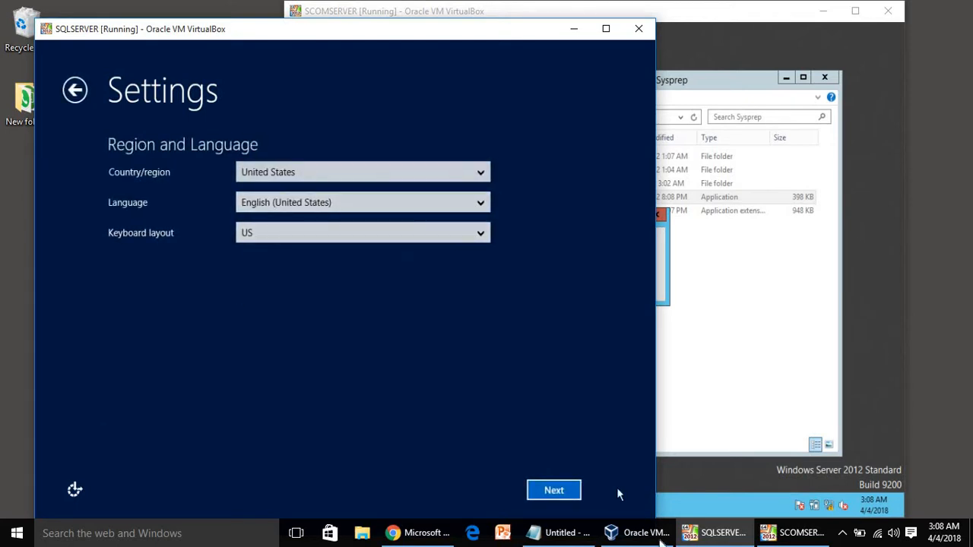
mouse_move(554, 491)
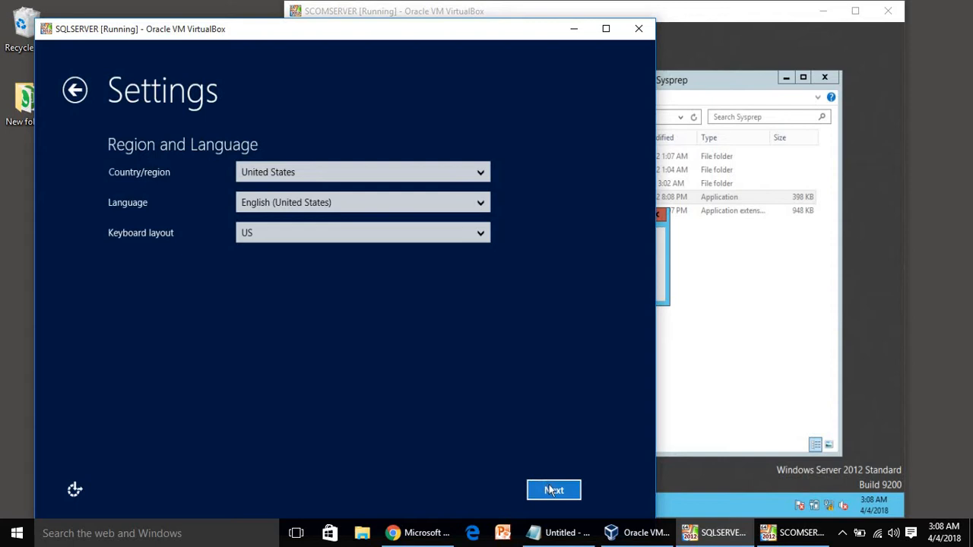
click(553, 491)
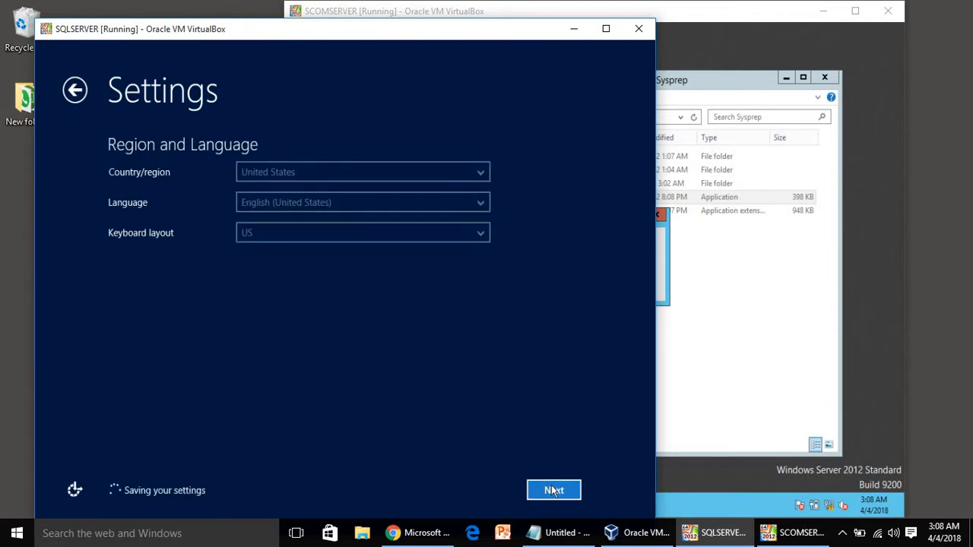
click(554, 490)
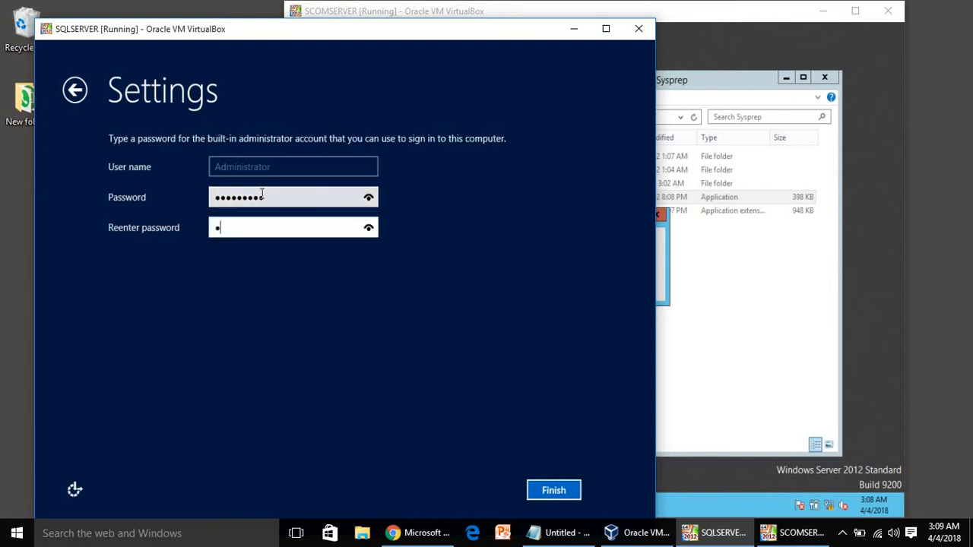
Re-enter the Administrator password and finish SQLSERVER setup
text(password)
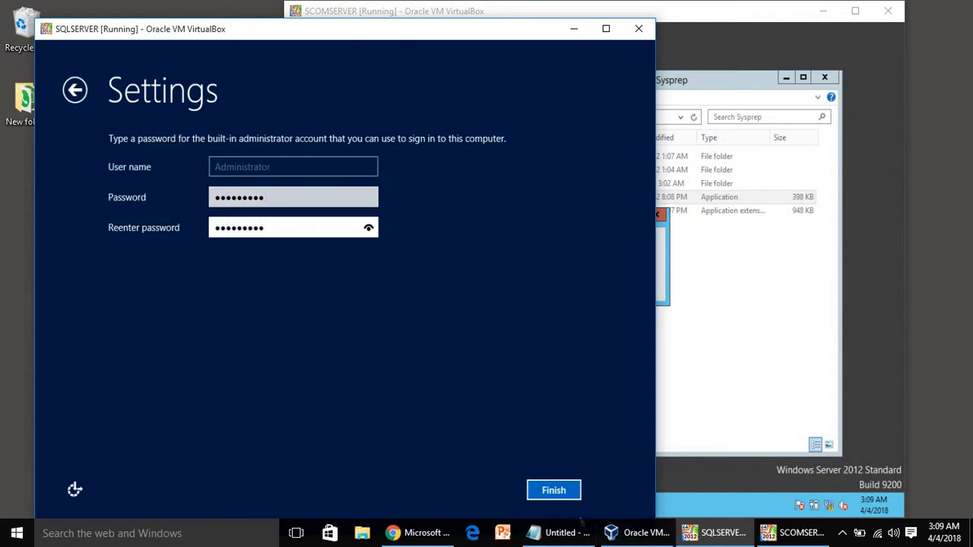
click(553, 490)
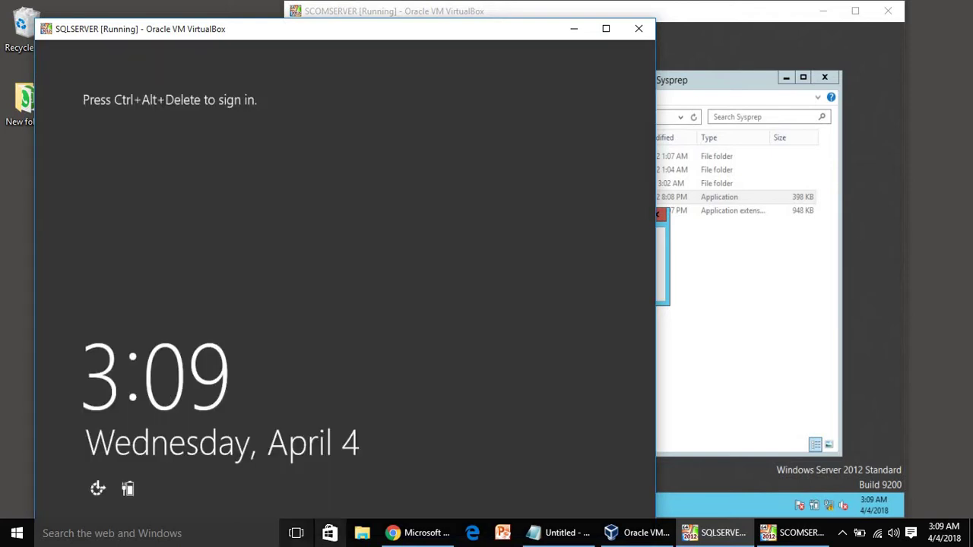
mouse_move(309, 475)
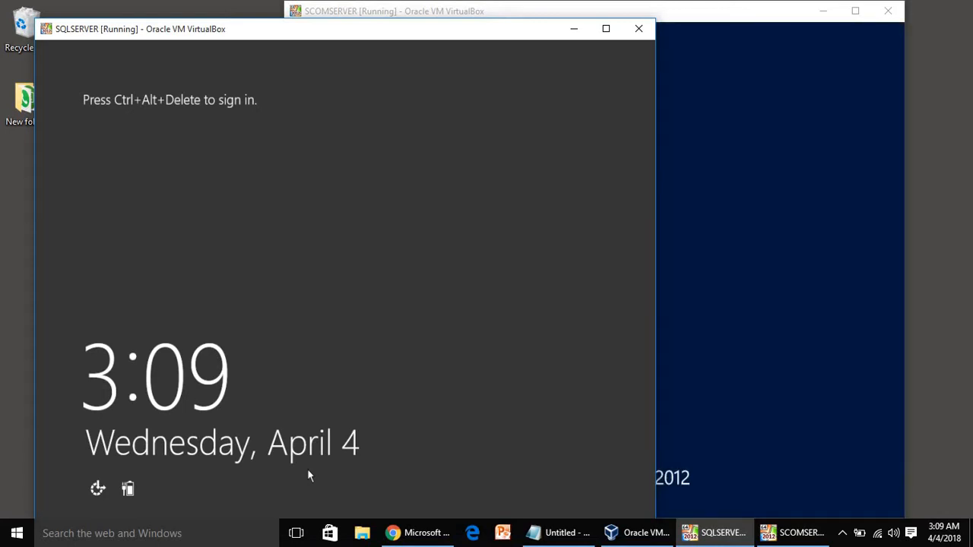
Check SCOMSERVER's boot progress, then bring the SQLSERVER window back to front
click(791, 532)
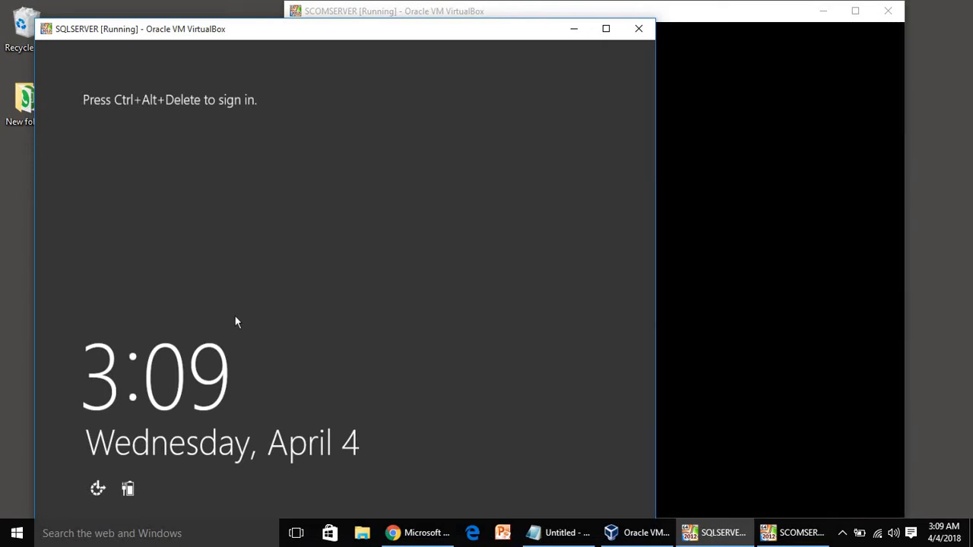
mouse_move(606, 243)
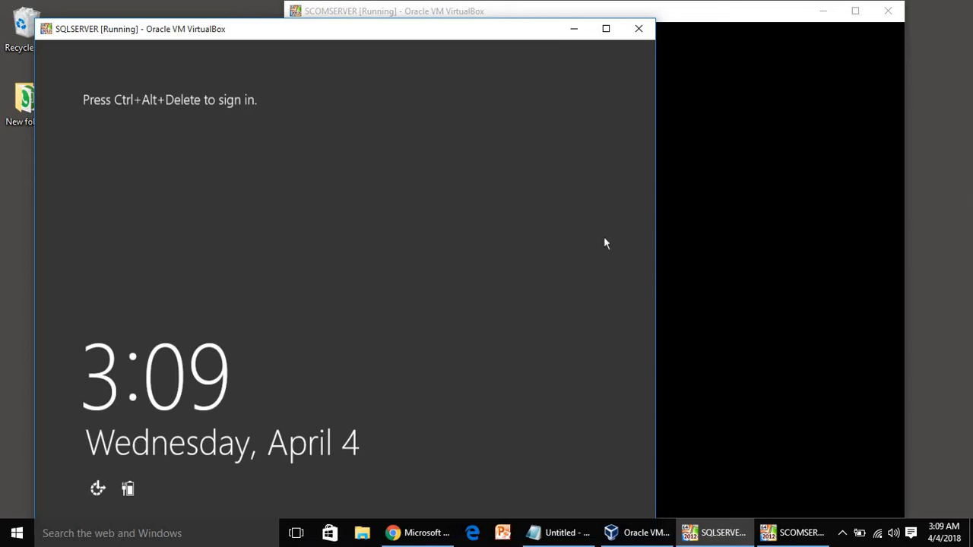
mouse_move(650, 285)
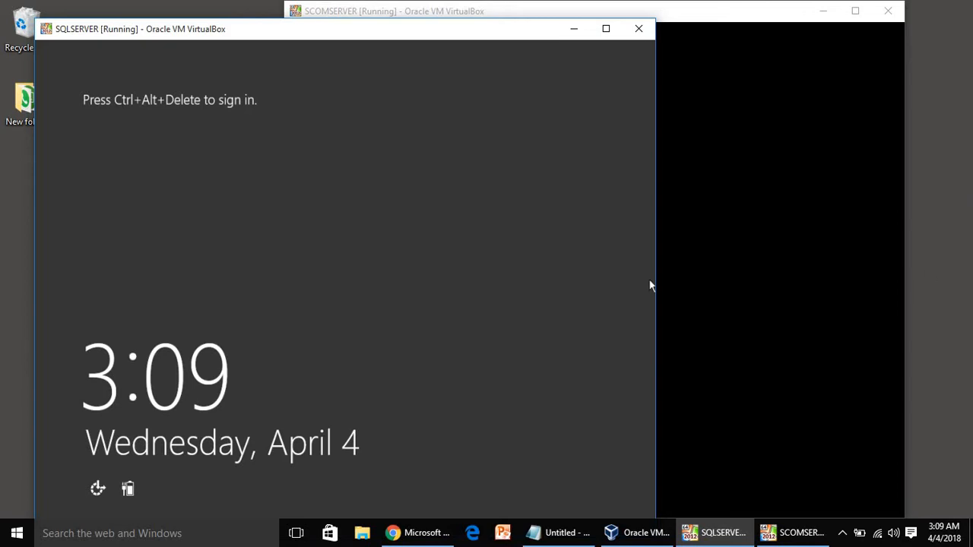
click(794, 532)
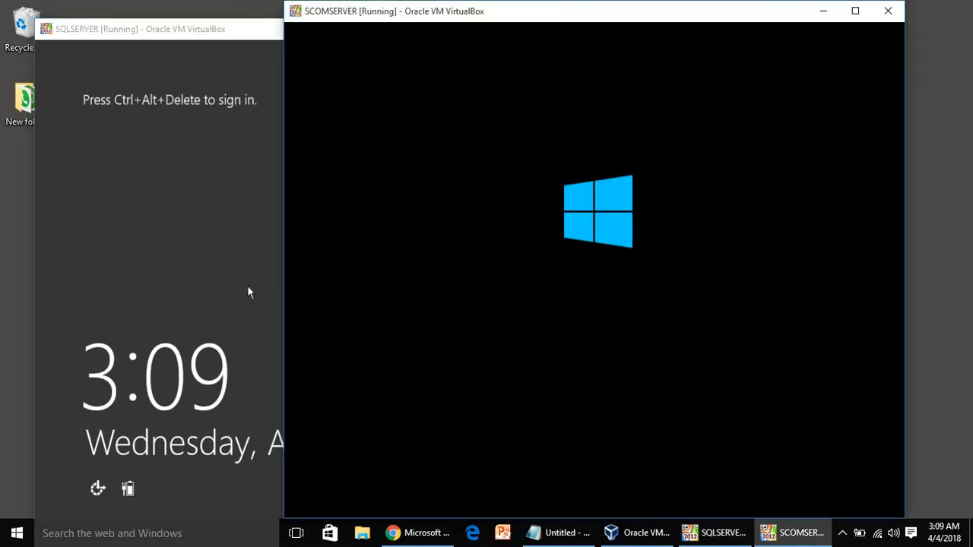
click(713, 532)
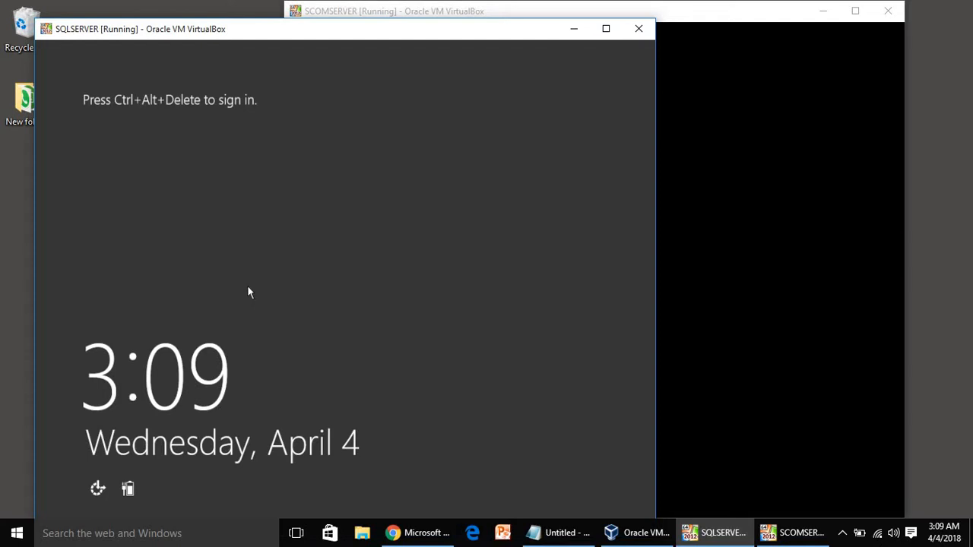
mouse_move(295, 280)
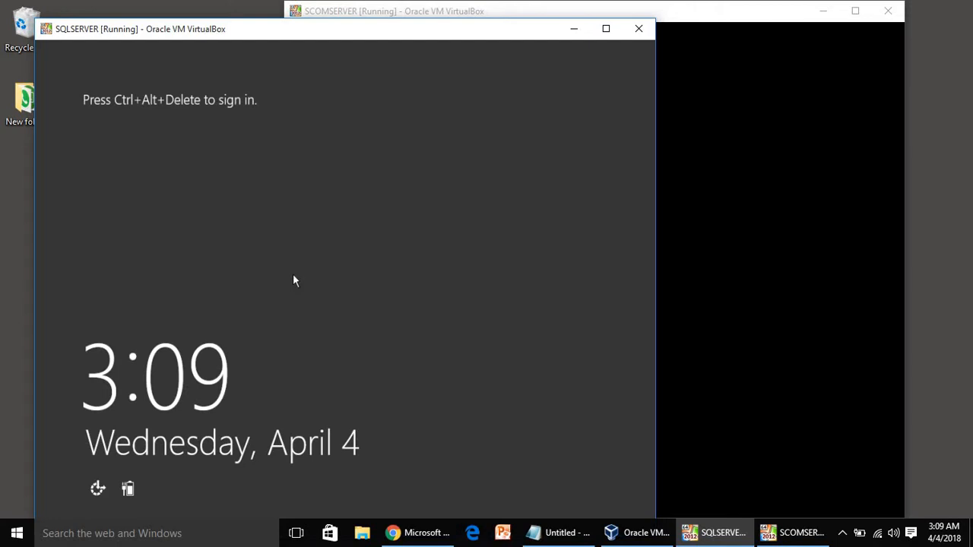
mouse_move(299, 281)
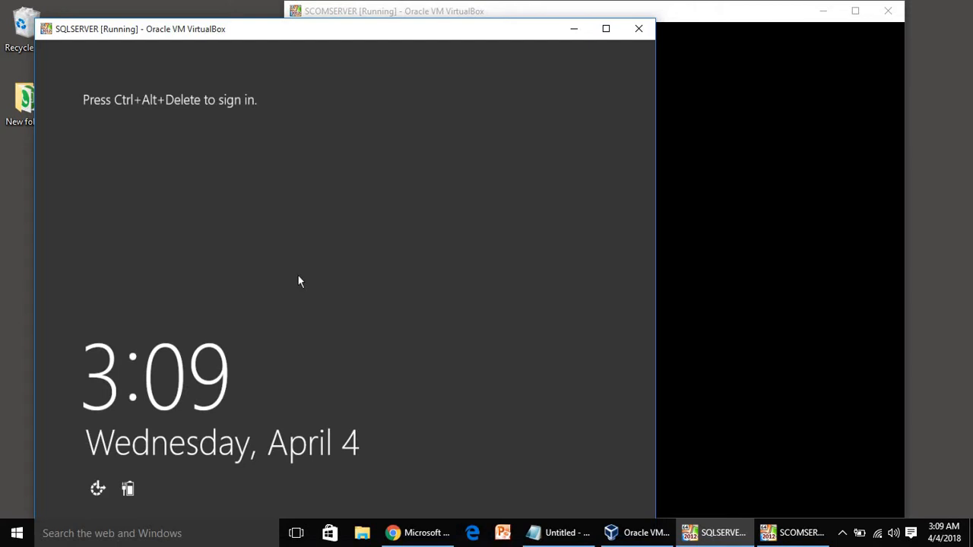
Sign in to SQLSERVER as Administrator using Ctrl+Alt+Delete and the password
key(ctrl+alt+delete)
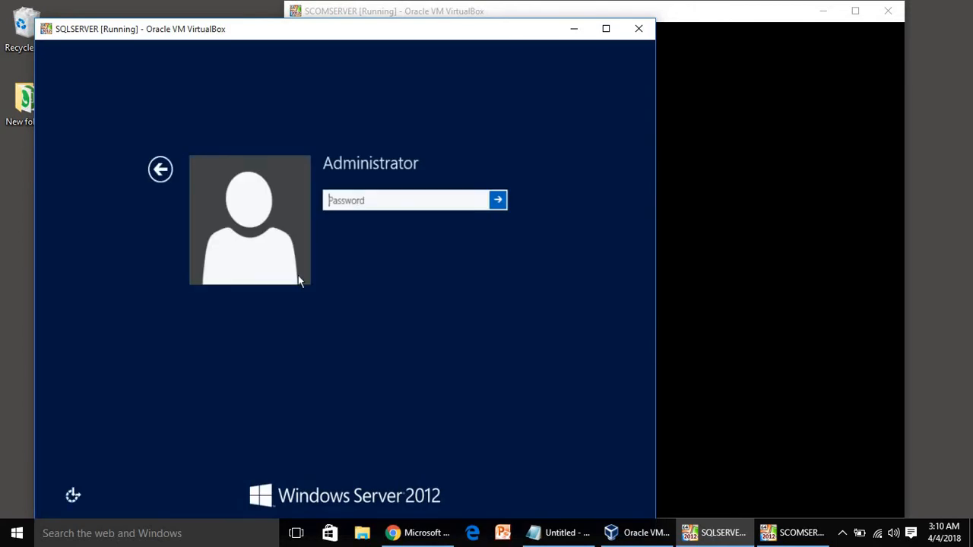
text(•••••)
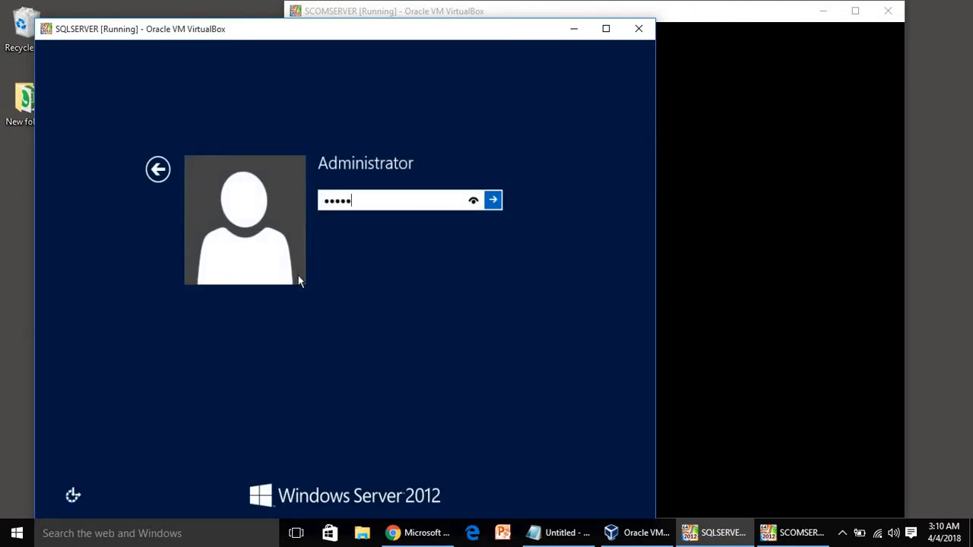
click(492, 200)
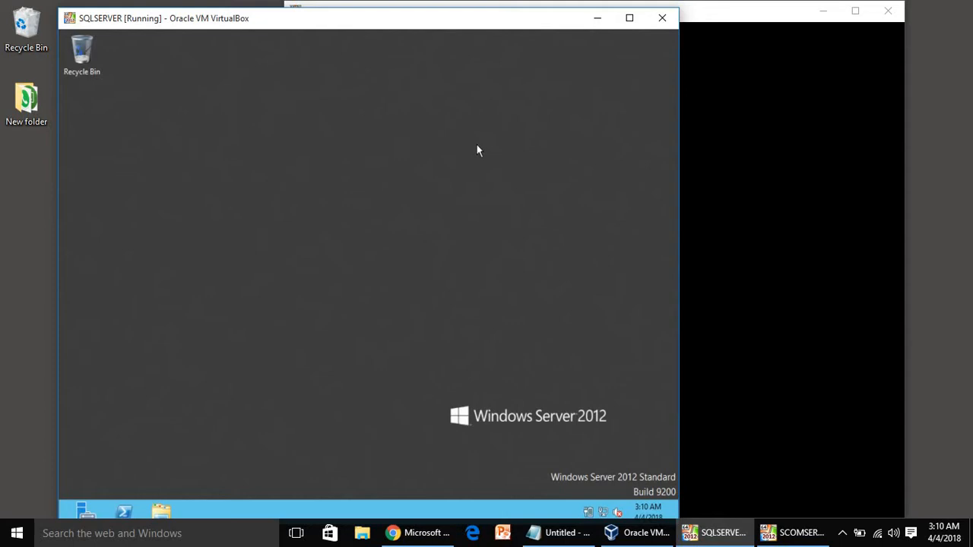
mouse_move(338, 174)
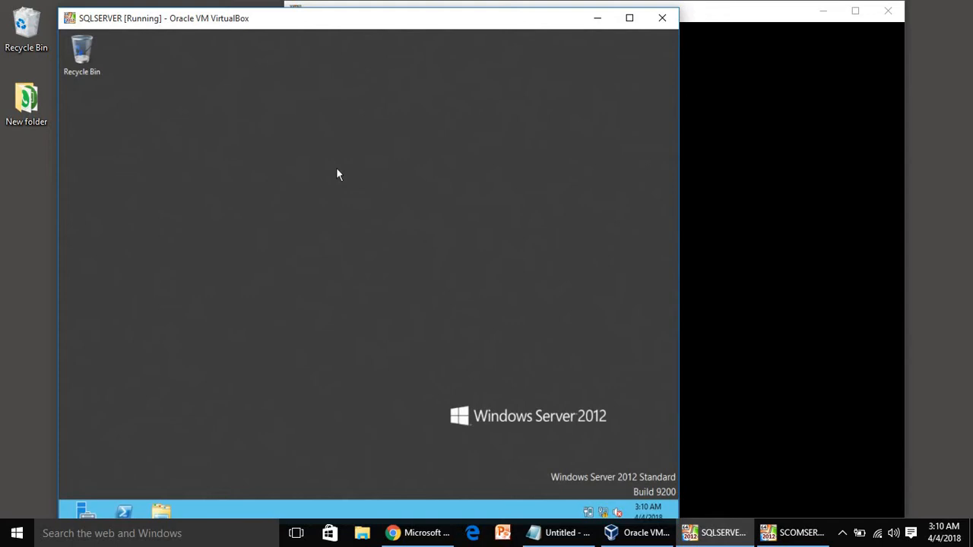
mouse_move(342, 173)
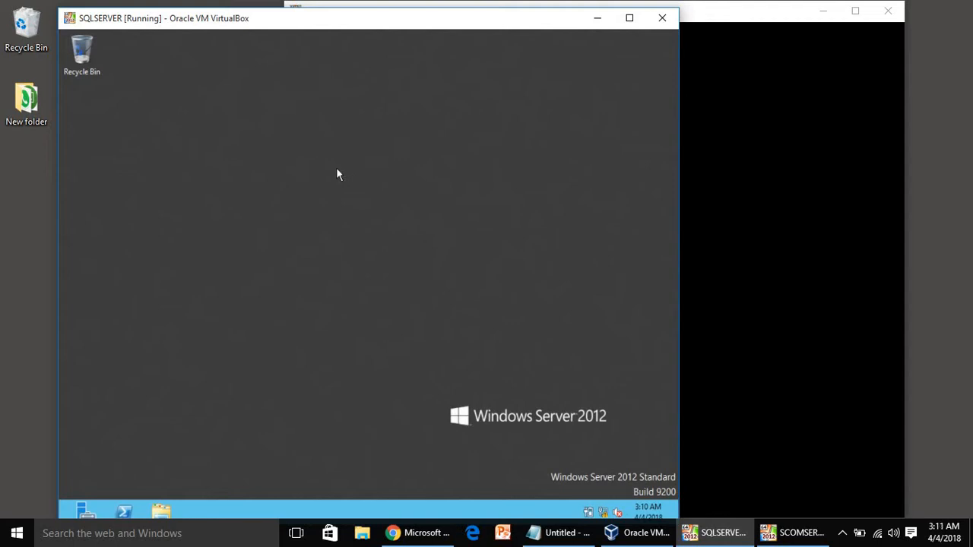
mouse_move(604, 433)
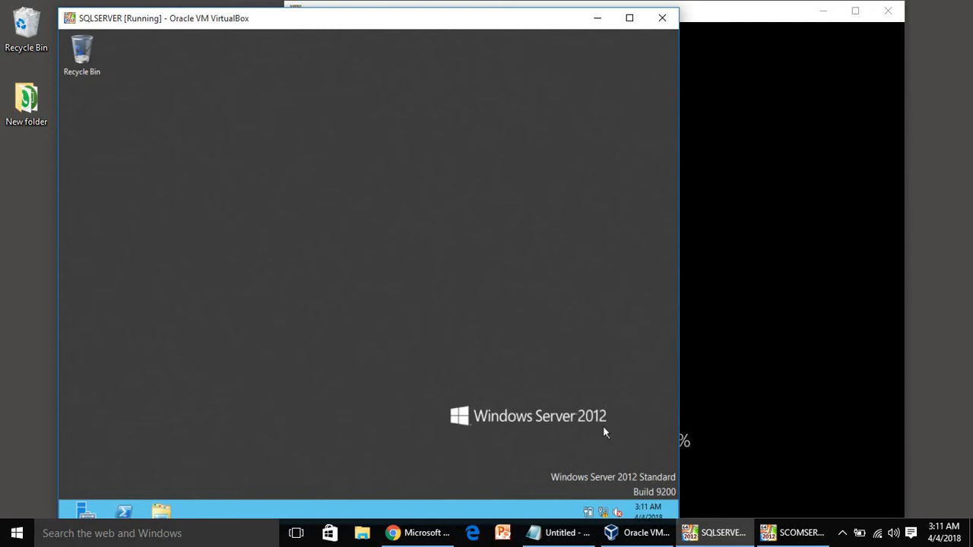
mouse_move(245, 414)
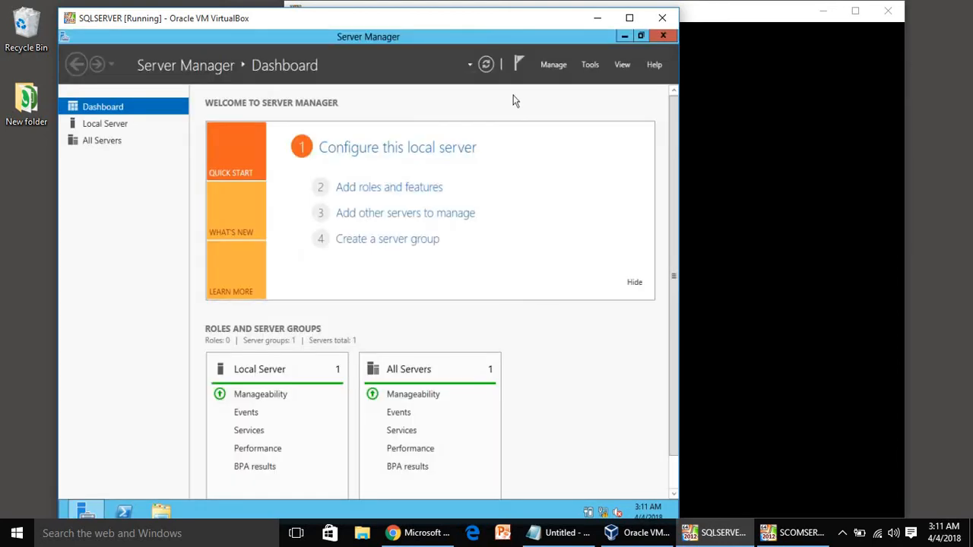
mouse_move(553, 86)
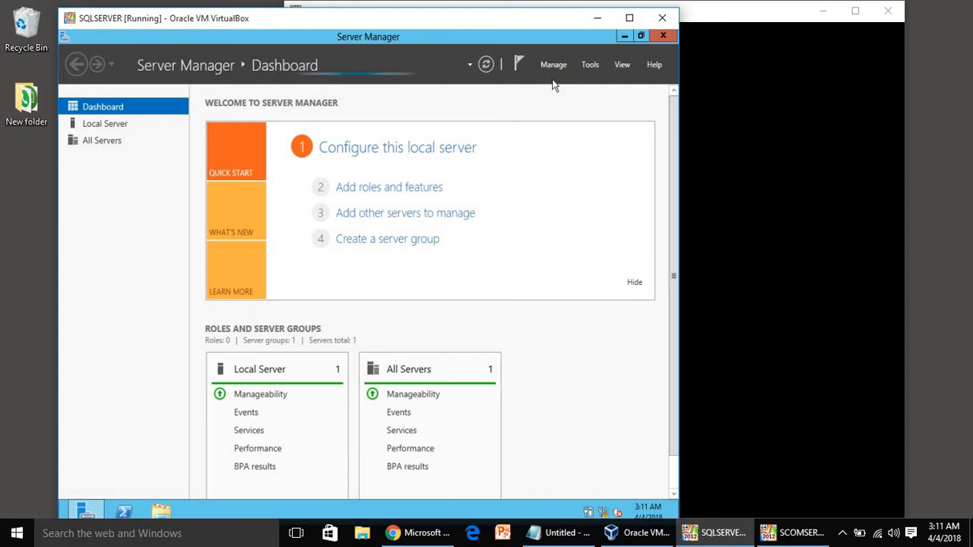
mouse_move(554, 65)
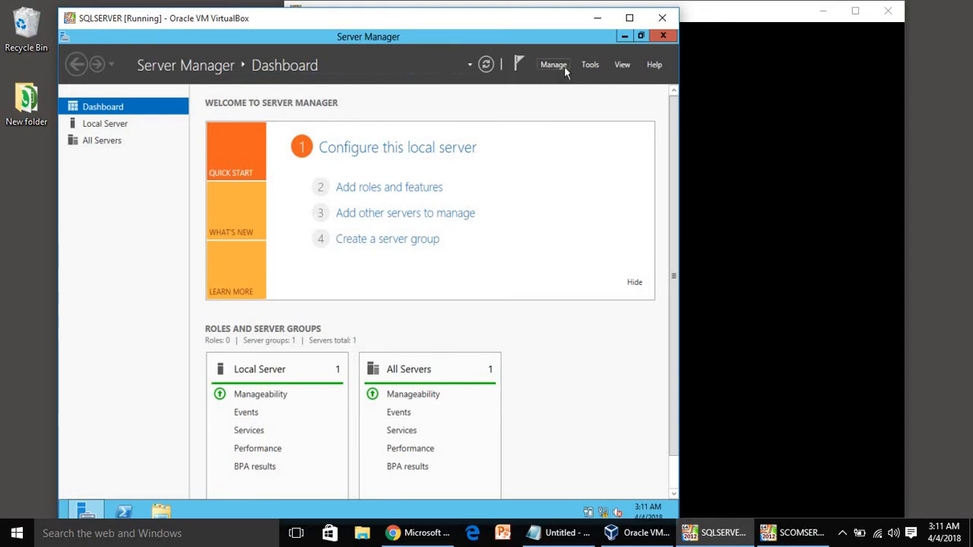
mouse_move(538, 91)
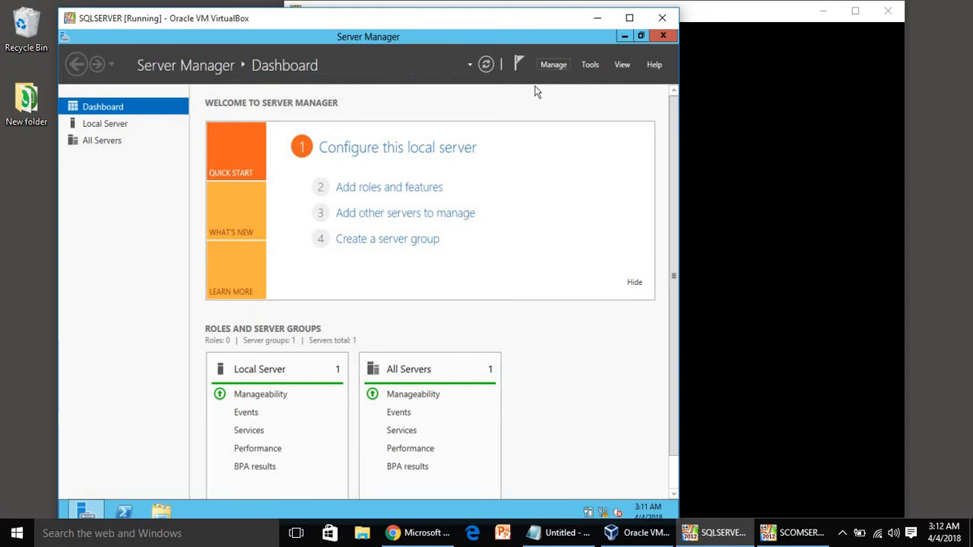
mouse_move(554, 65)
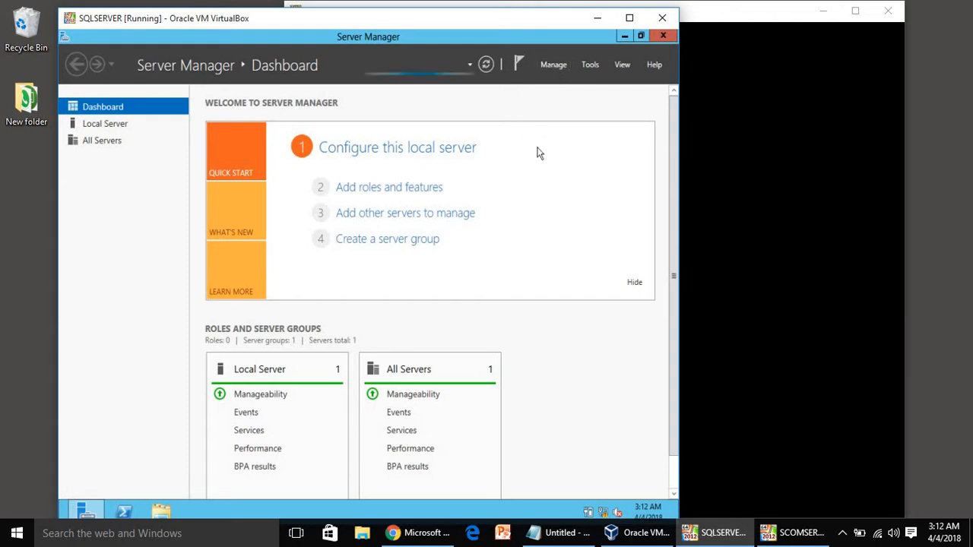
mouse_move(486, 97)
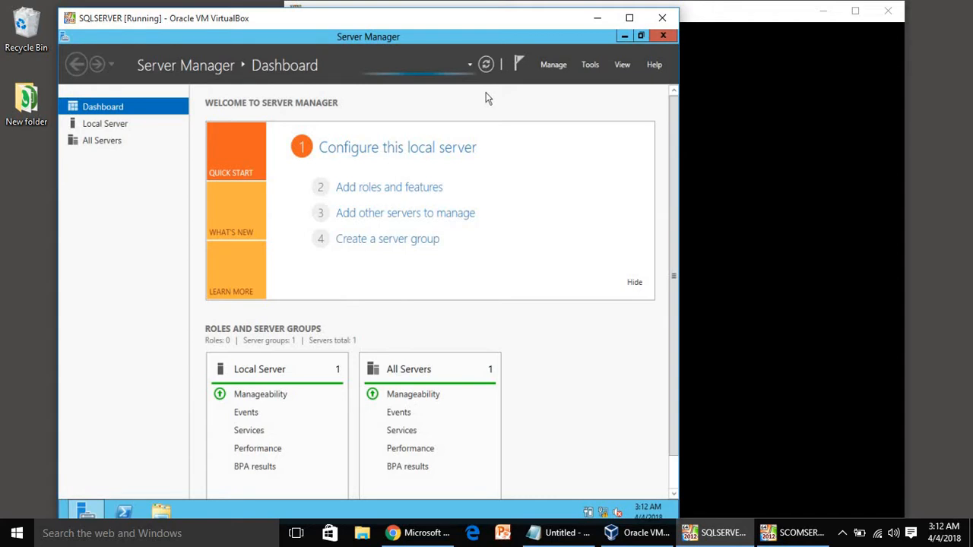
mouse_move(672, 102)
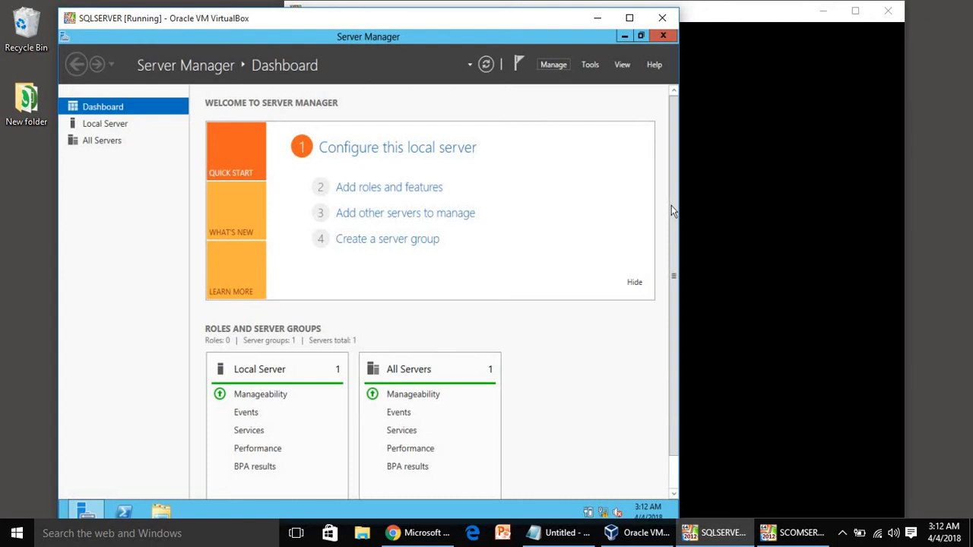
Check on the booting SCOMSERVER, then return to SQLSERVER and open Server Manager's Manage menu
click(791, 533)
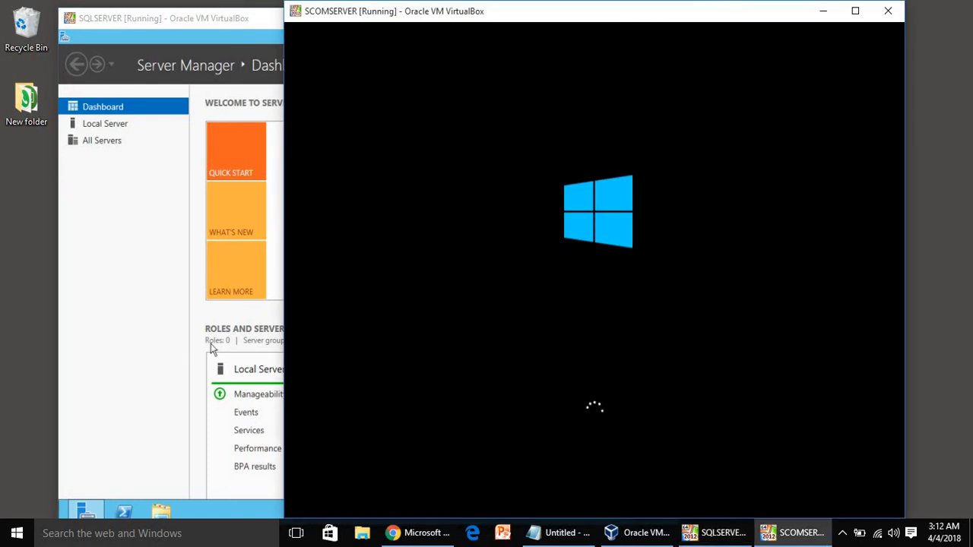
click(719, 533)
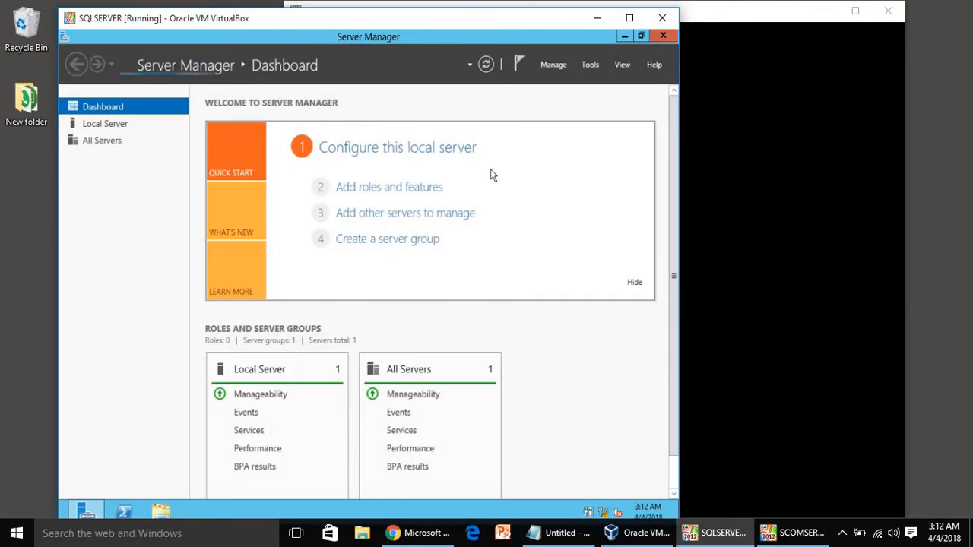
click(552, 64)
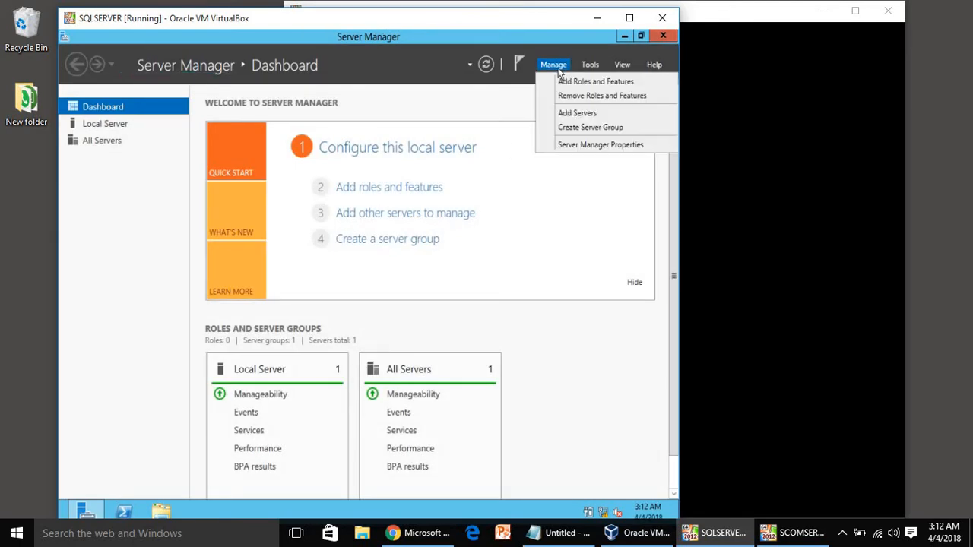
mouse_move(577, 159)
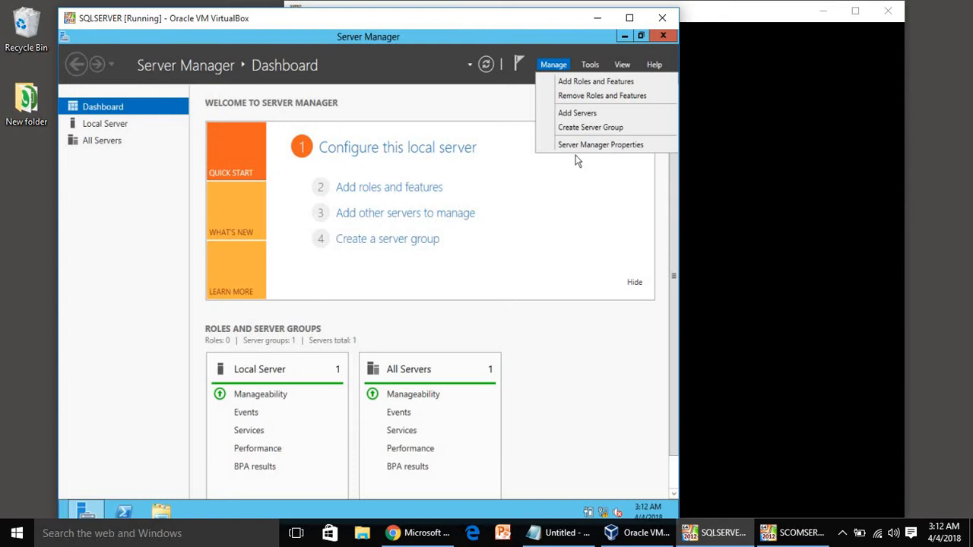
In Server Manager Properties, enable 'Do not start Server Manager automatically at logon' and confirm
click(601, 145)
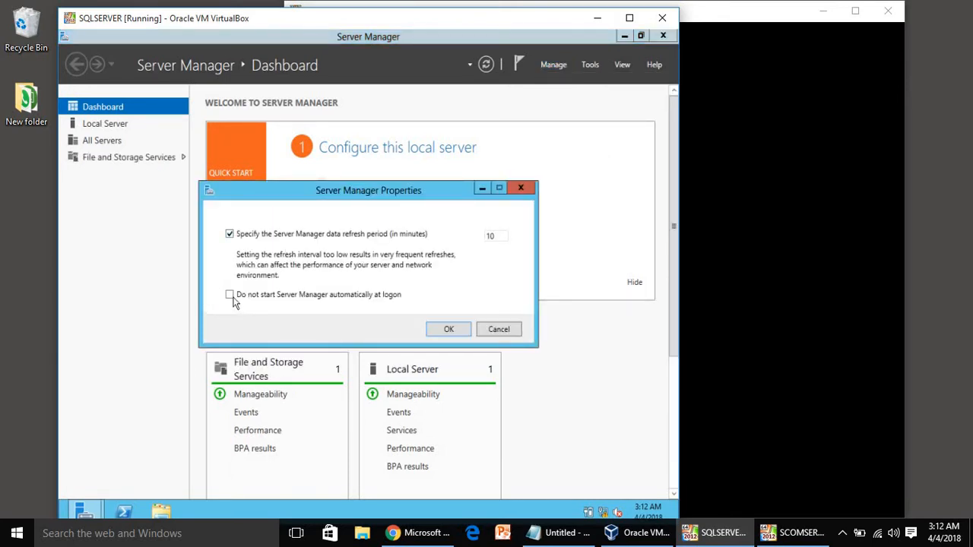
click(230, 294)
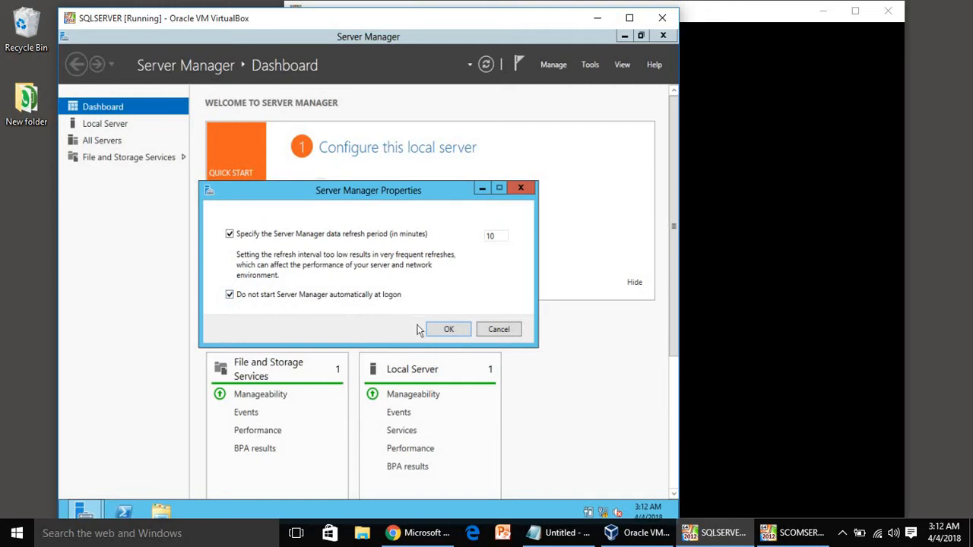
click(448, 328)
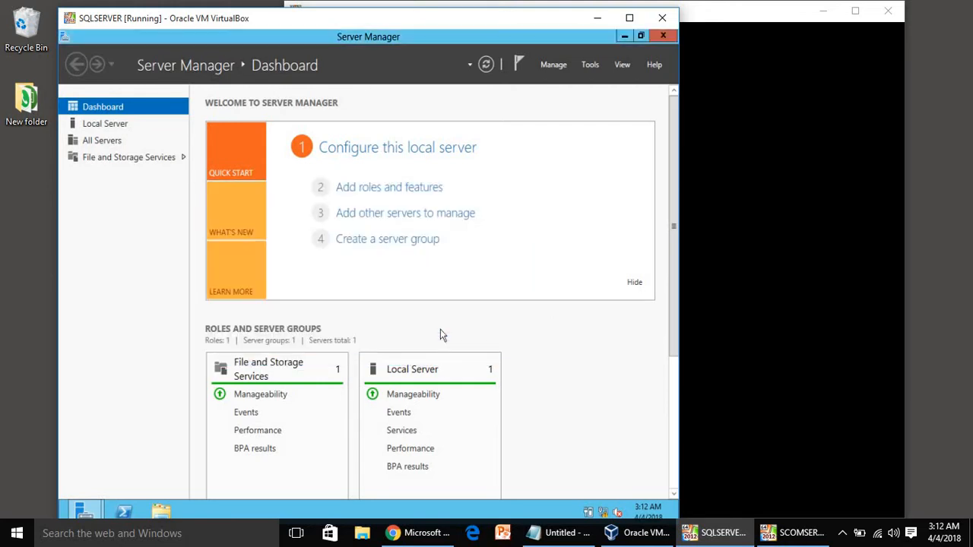
mouse_move(657, 55)
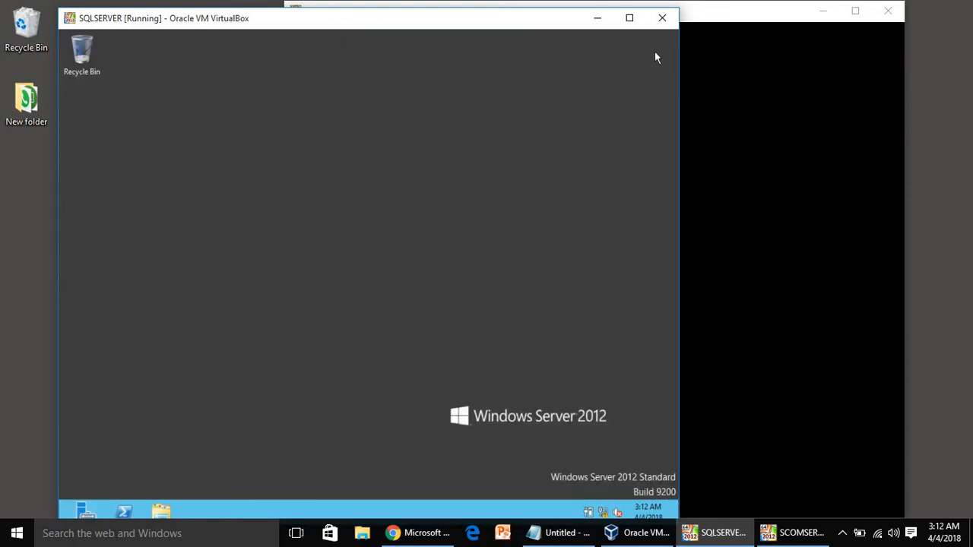
mouse_move(380, 264)
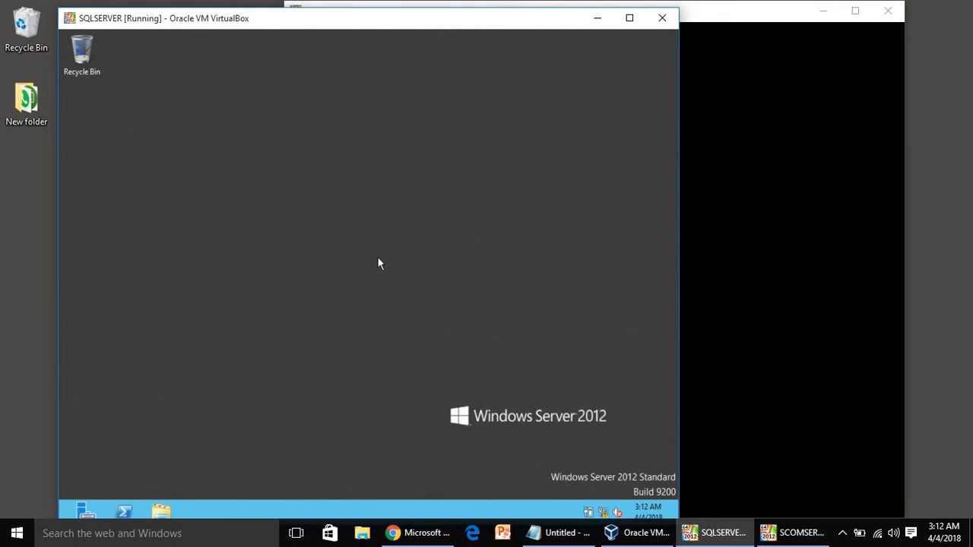
mouse_move(252, 201)
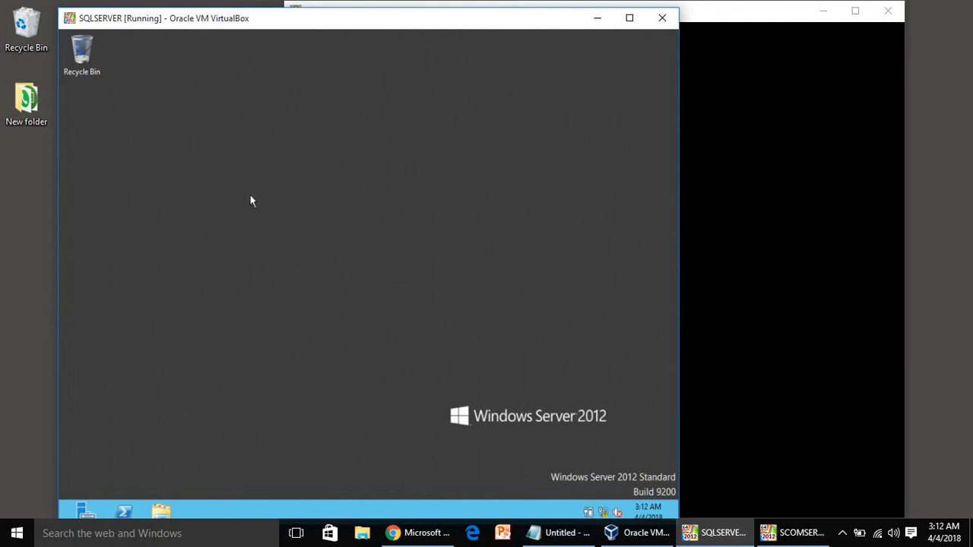
mouse_move(274, 157)
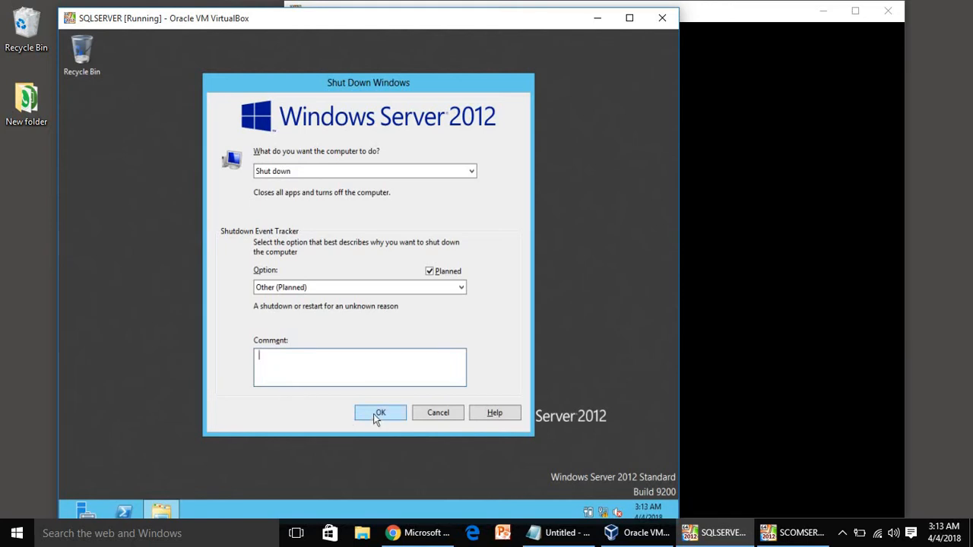
Confirm the SQLSERVER shutdown and close its virtual machine window
click(380, 412)
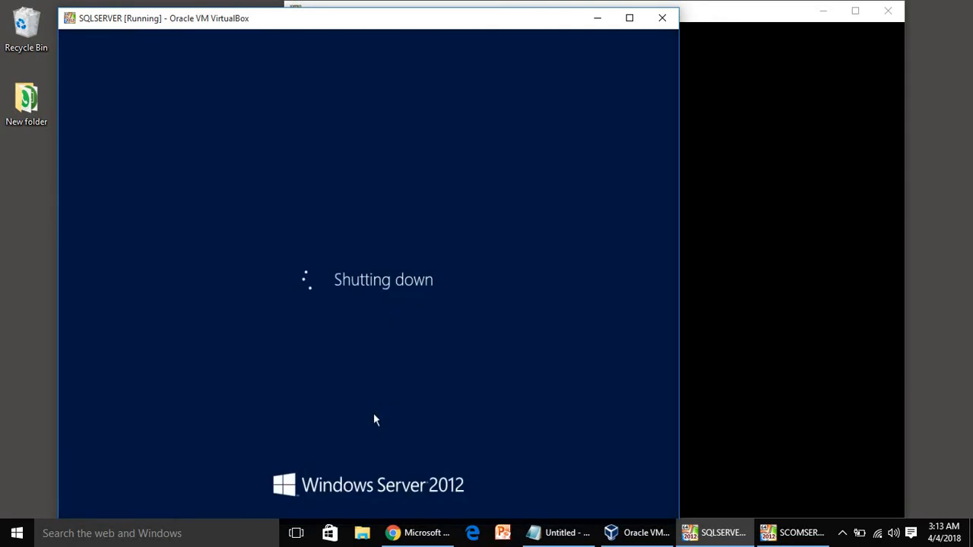
mouse_move(661, 17)
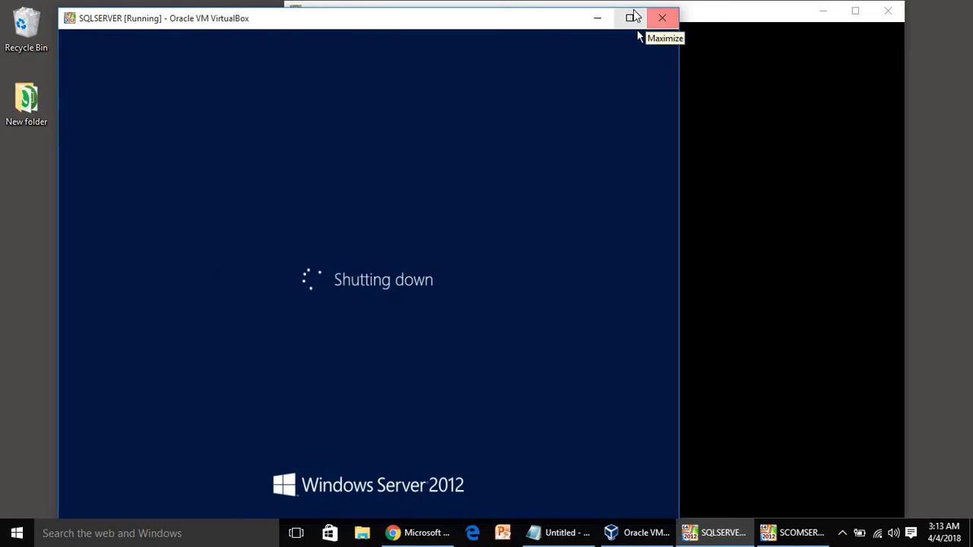
click(793, 532)
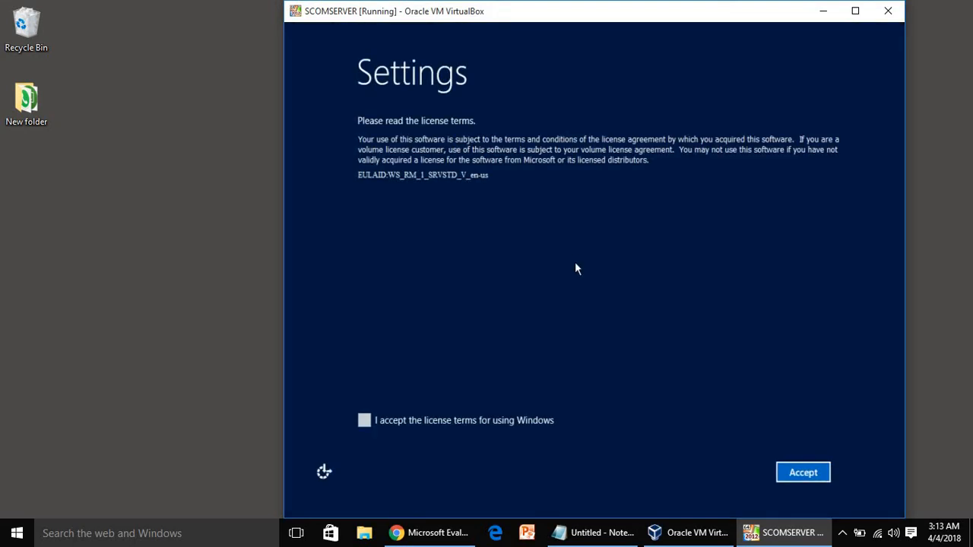
mouse_move(384, 369)
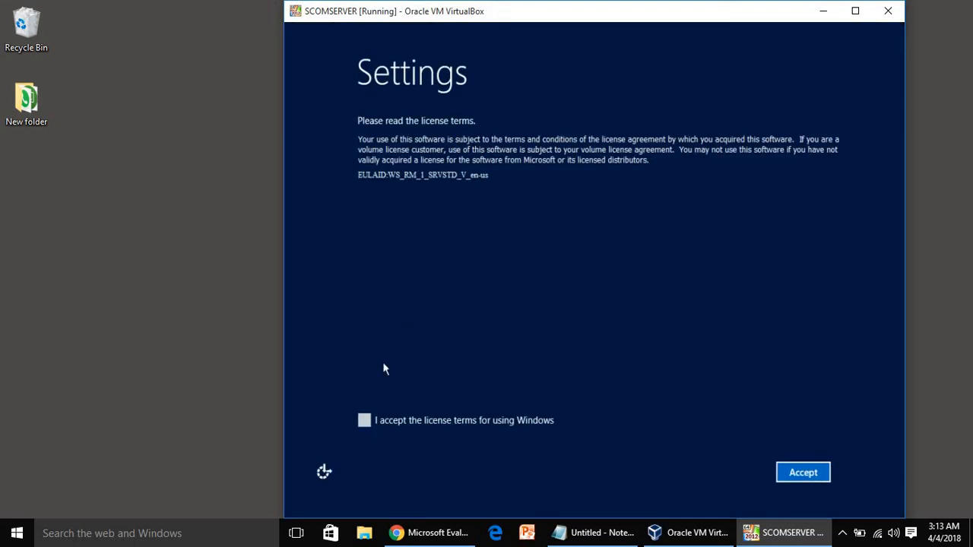
Accept the Windows license terms on SCOMSERVER and keep the default region and language settings
click(364, 421)
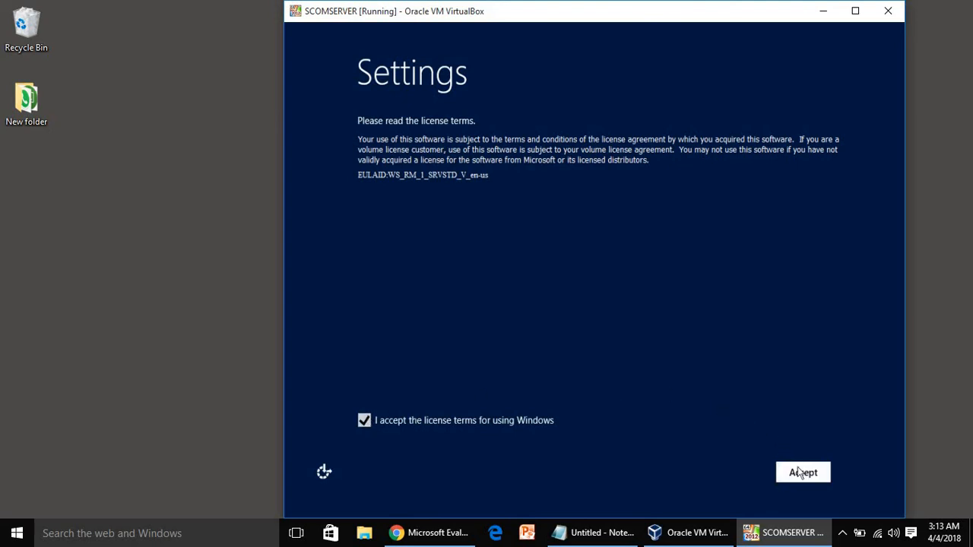
click(803, 473)
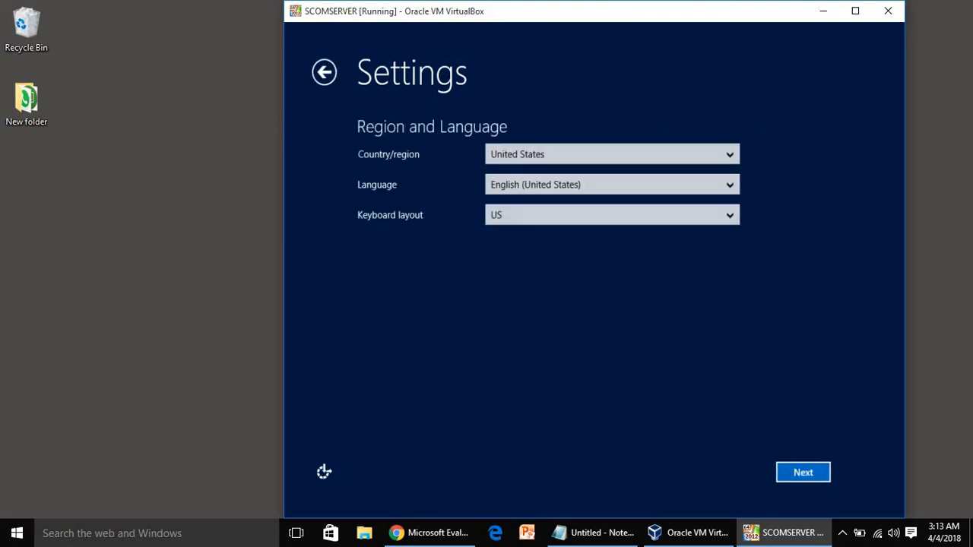
click(802, 472)
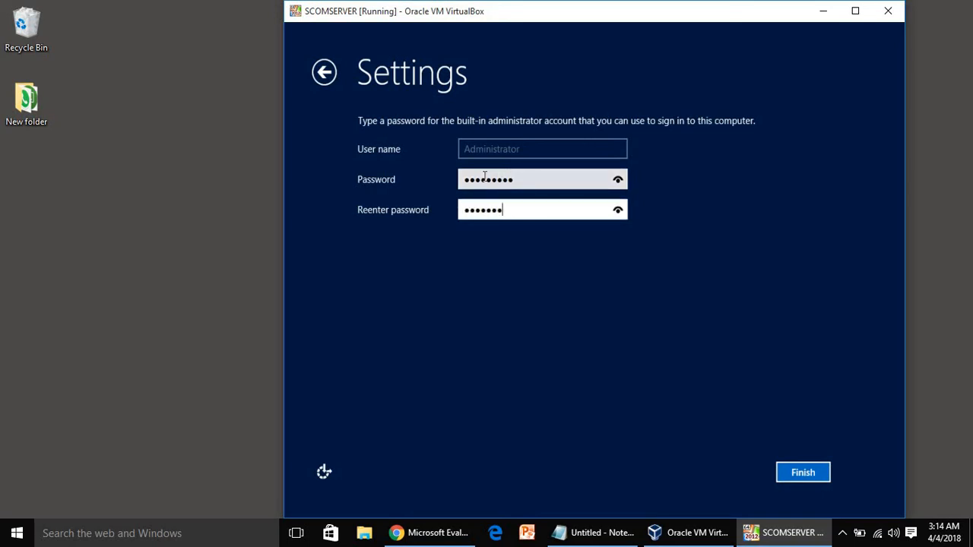
Enter and re-enter the Administrator password to finish setup
click(802, 472)
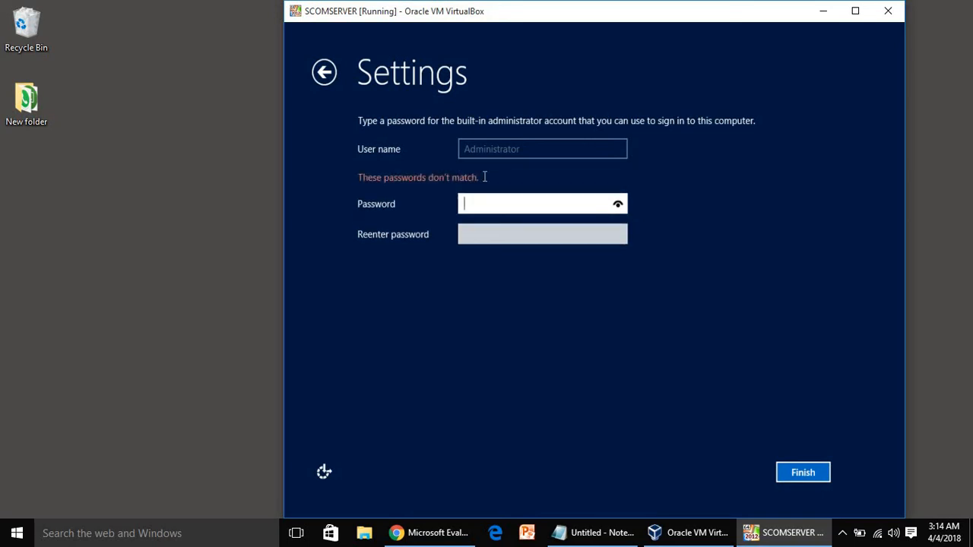
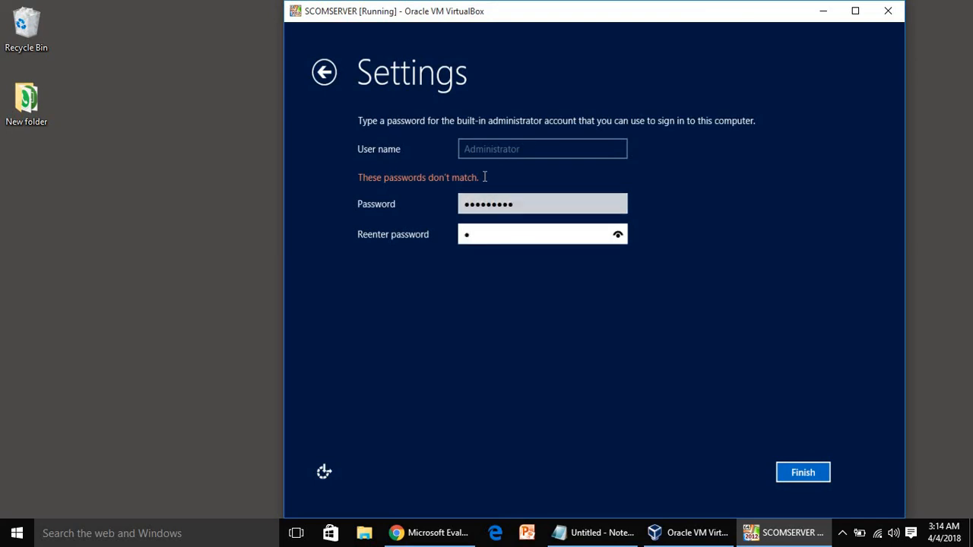
click(803, 472)
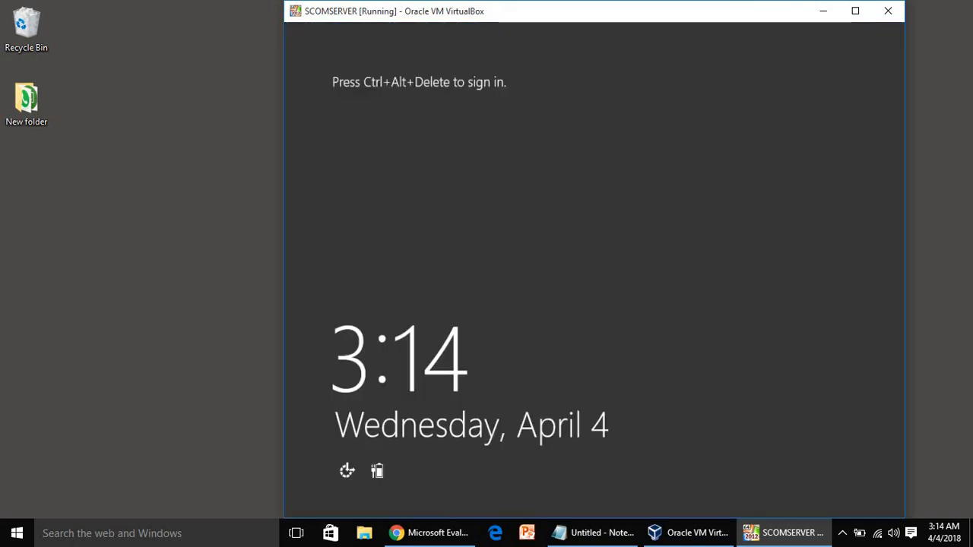
mouse_move(489, 259)
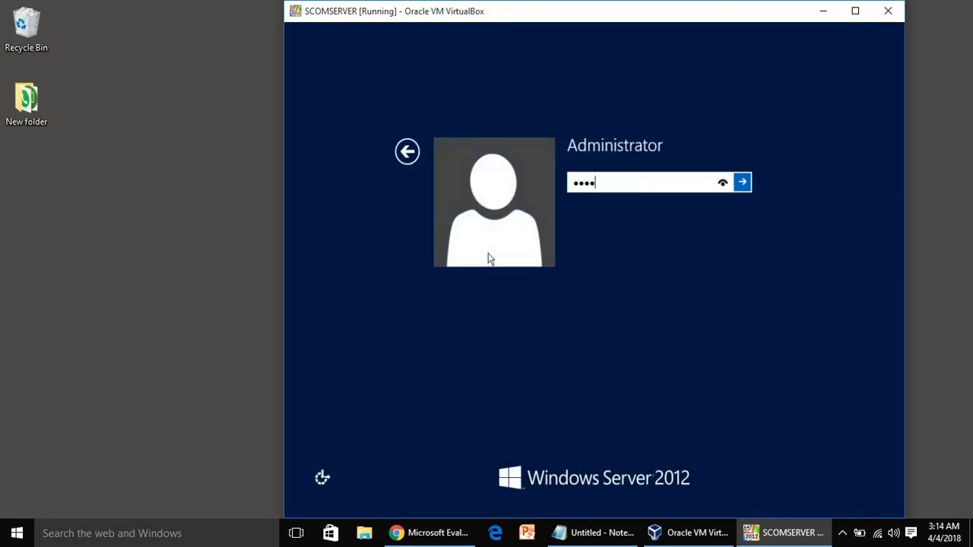
Sign in to SCOMSERVER as Administrator from the lock screen
click(741, 182)
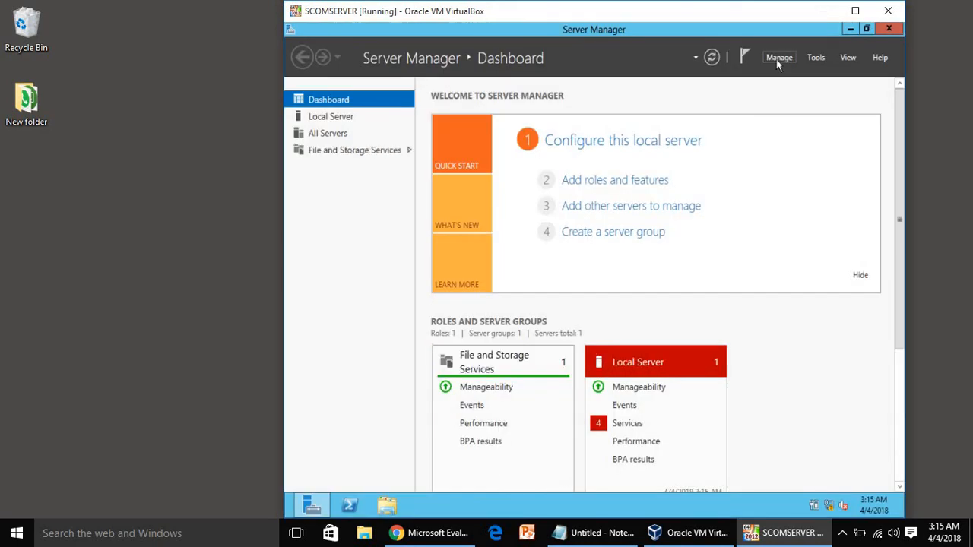
Enable 'Do not start Server Manager automatically at logon' in SCOMSERVER's Server Manager Properties, then close it
click(779, 57)
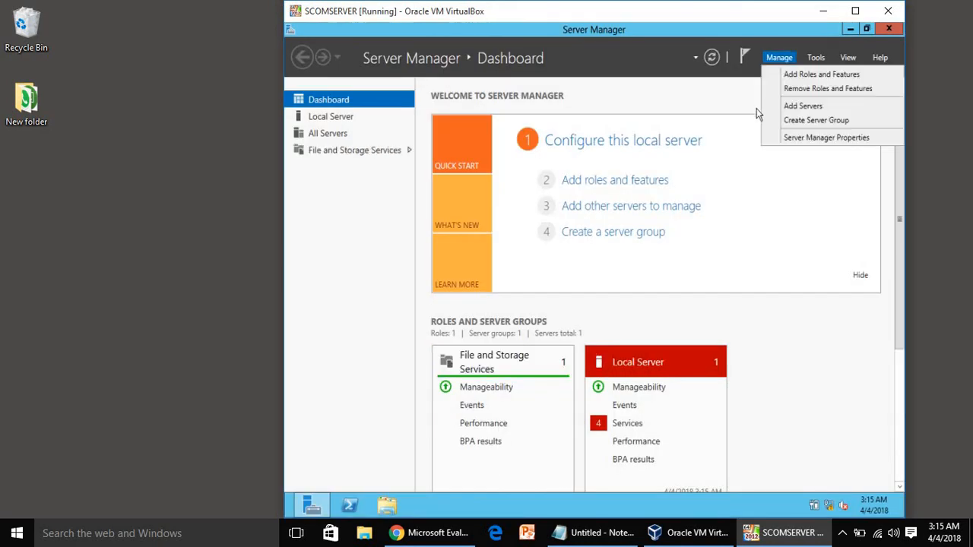
click(827, 138)
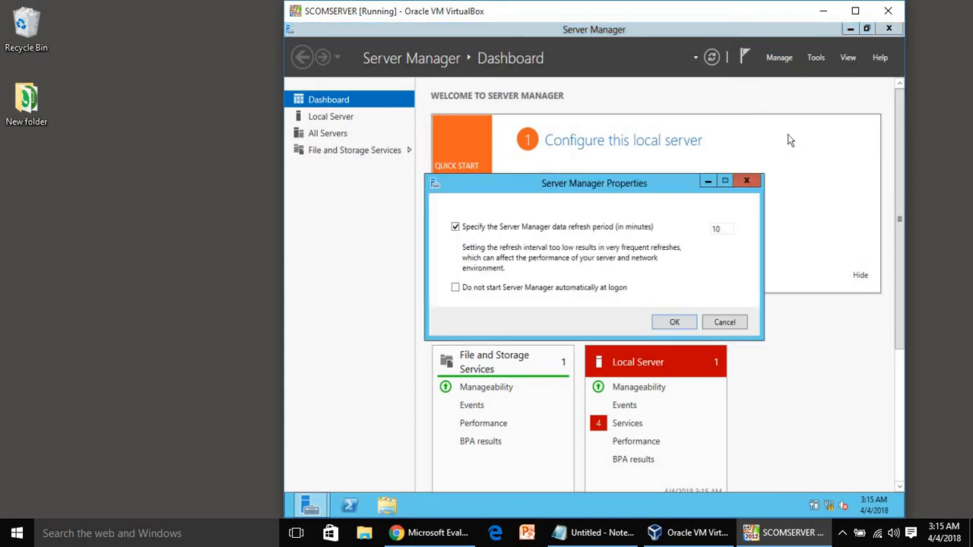
click(455, 286)
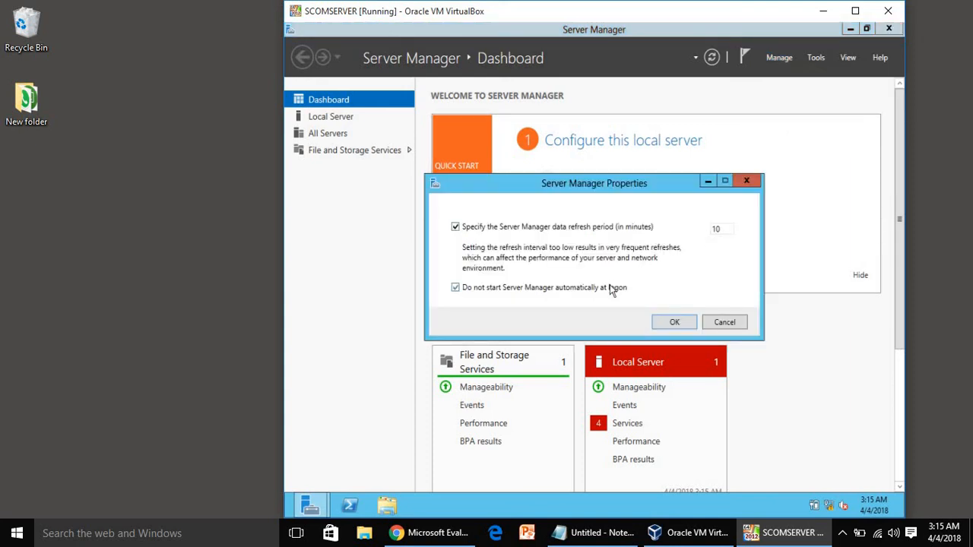
click(673, 321)
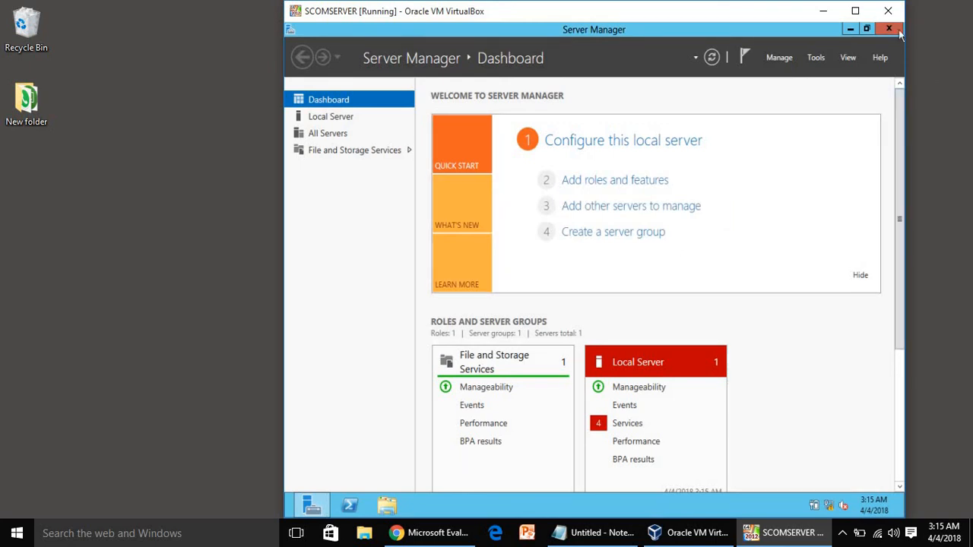
click(888, 29)
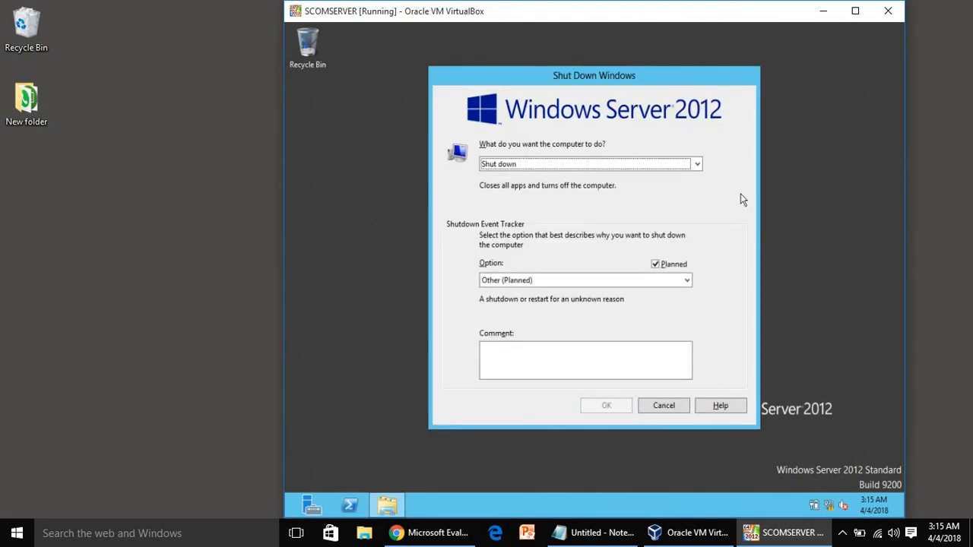
Select Shut down in SCOMSERVER's Shut Down Windows dialog and focus the Comment box
click(585, 360)
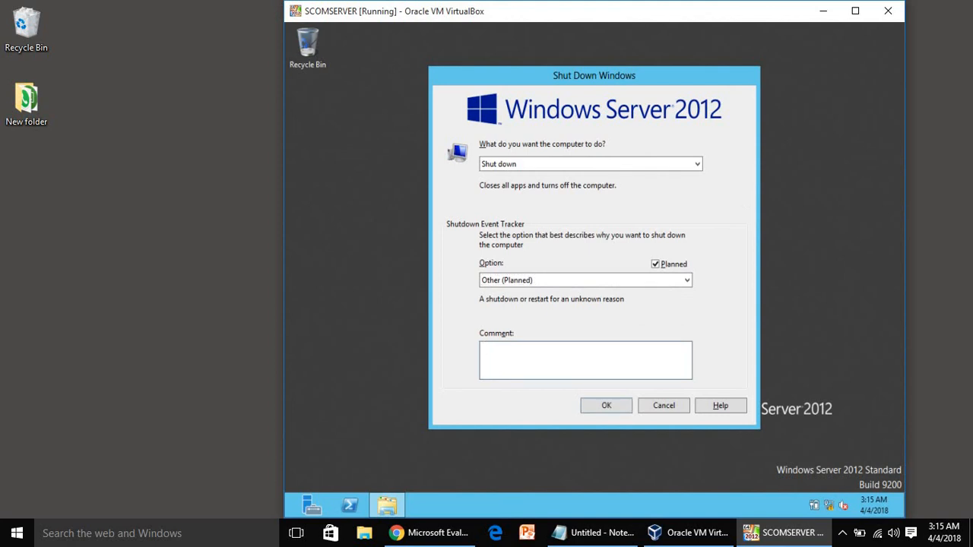
click(585, 360)
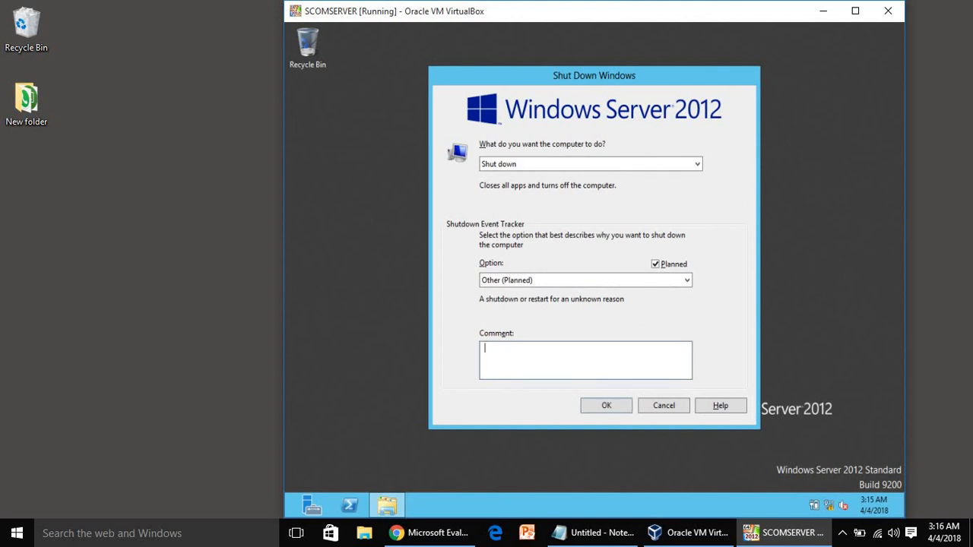